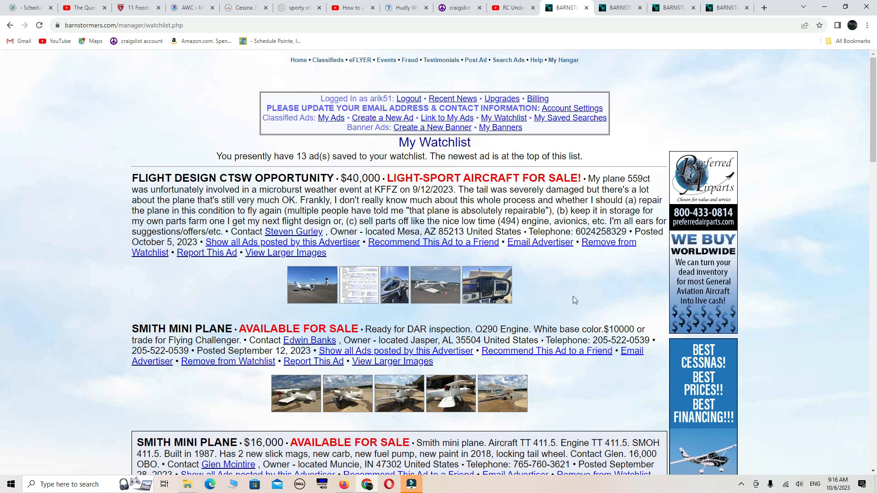
pyautogui.moveTo(565, 300)
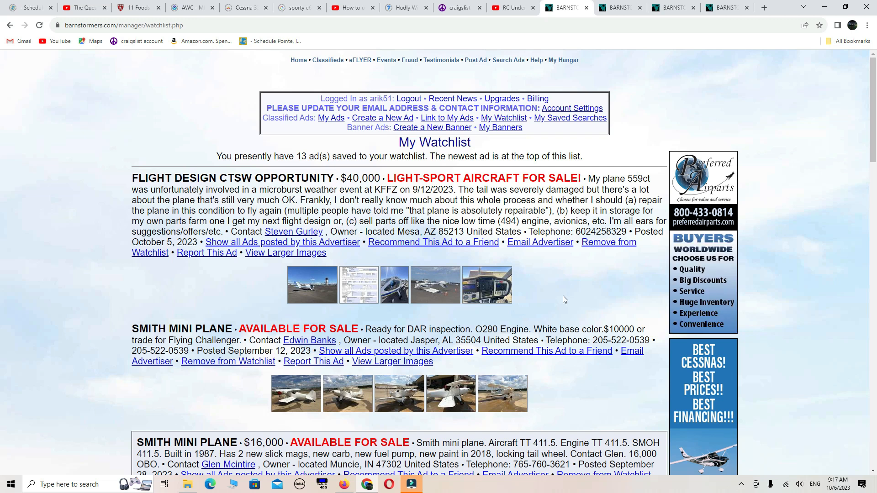
pyautogui.moveTo(404, 214)
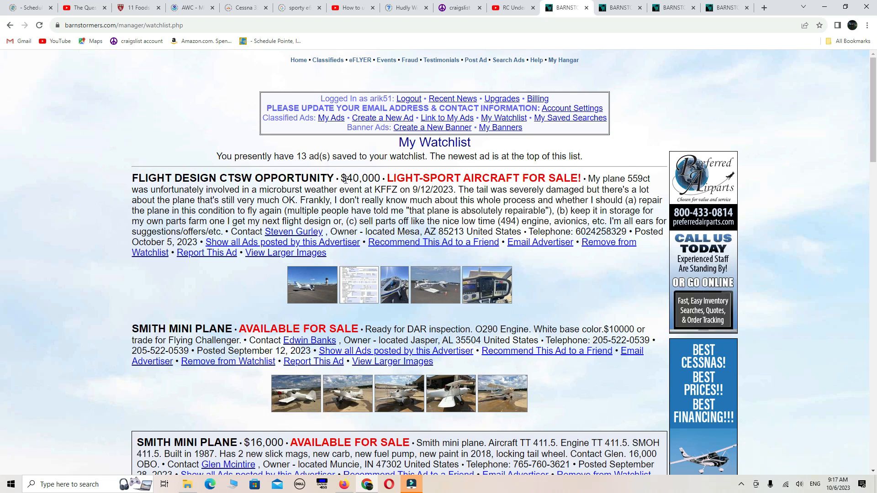
# From the $40,000 CTSW ad, bring up its picture page down to the inspection report
pyautogui.doubleClick(364, 178)
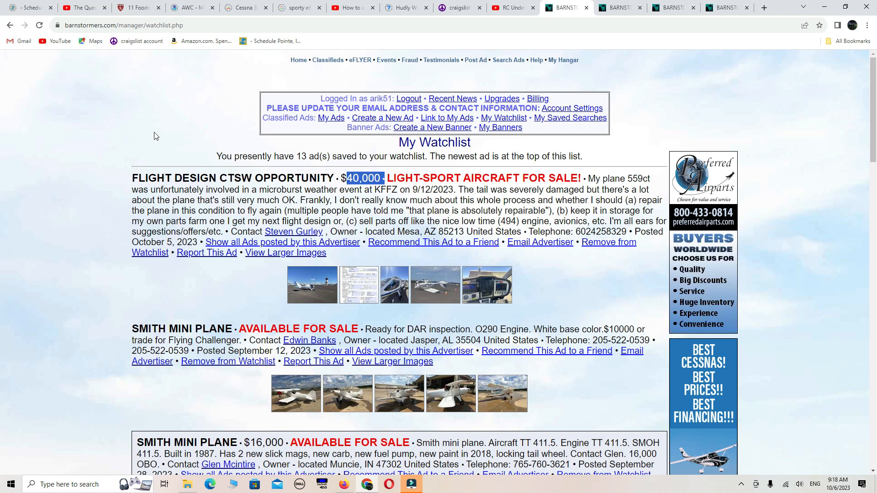
pyautogui.moveTo(227, 312)
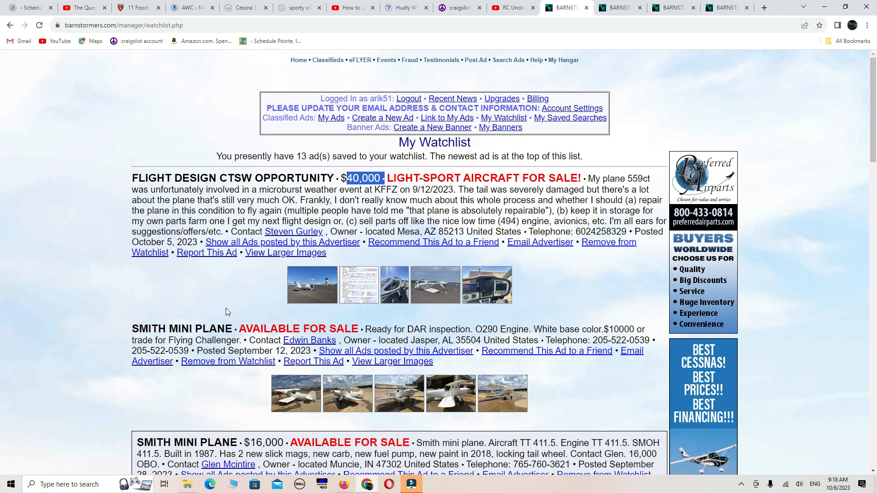
pyautogui.click(285, 252)
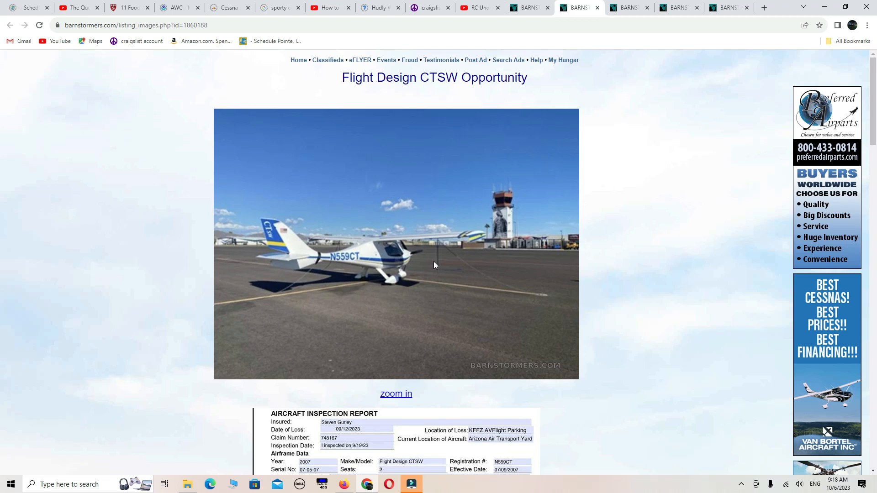
pyautogui.moveTo(369, 310)
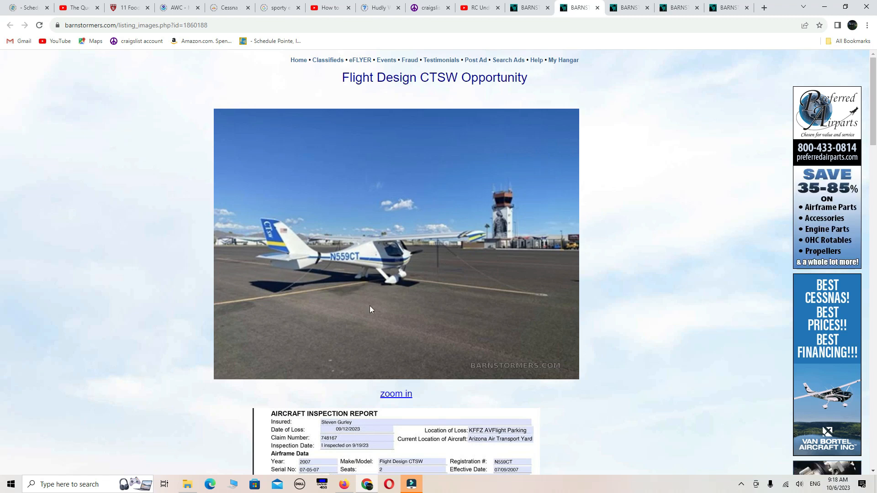
pyautogui.moveTo(369, 284)
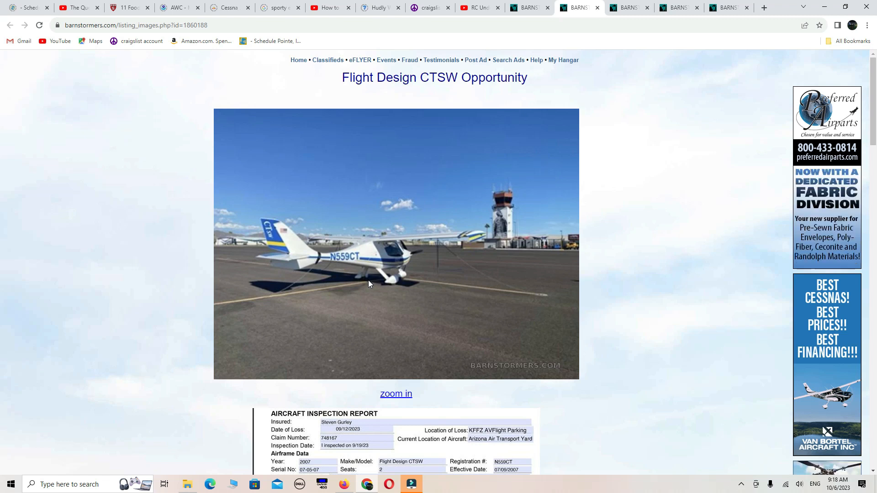
pyautogui.moveTo(320, 255)
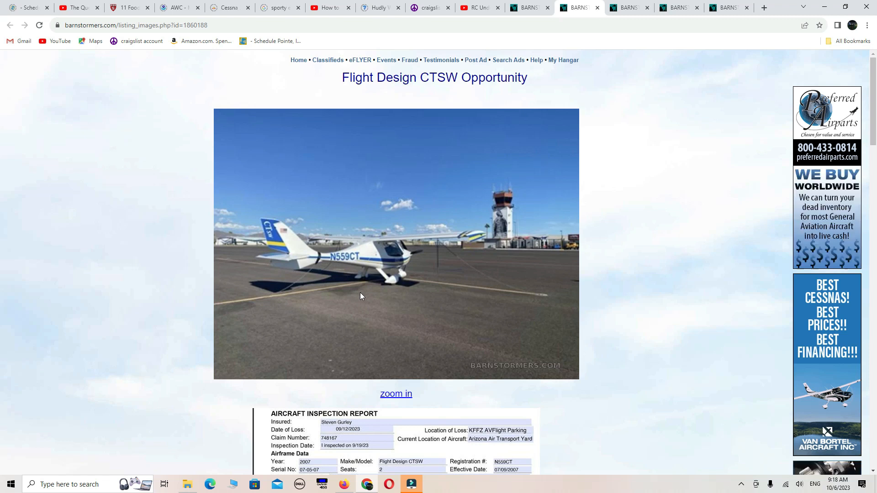
pyautogui.scroll(-3)
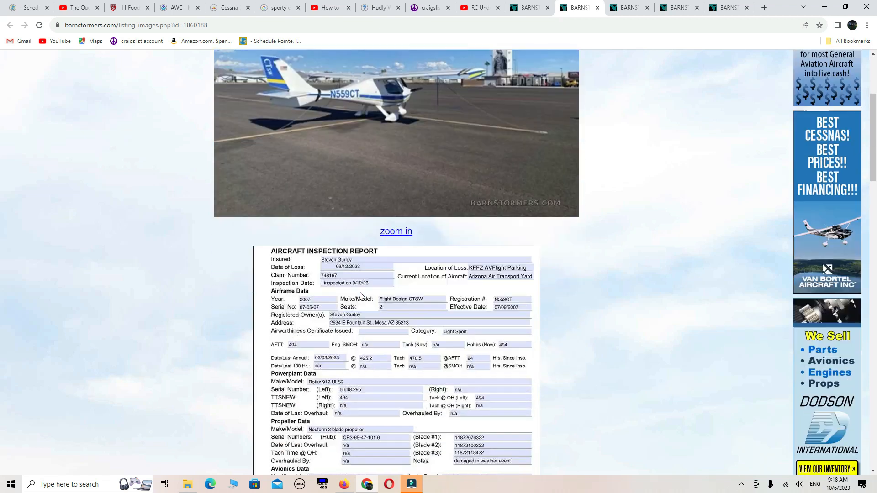
# Scroll through the CTSW damage photos down to the last landing-gear-on-gravel picture
pyautogui.scroll(-3)
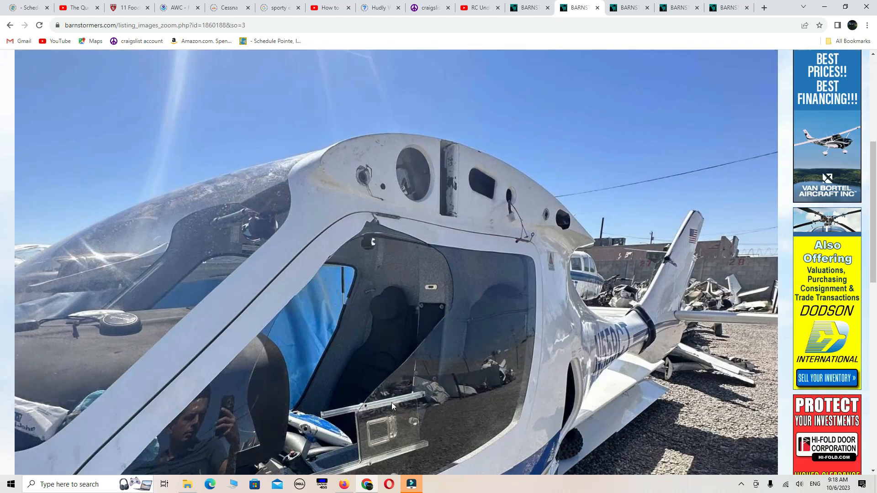
pyautogui.scroll(-3)
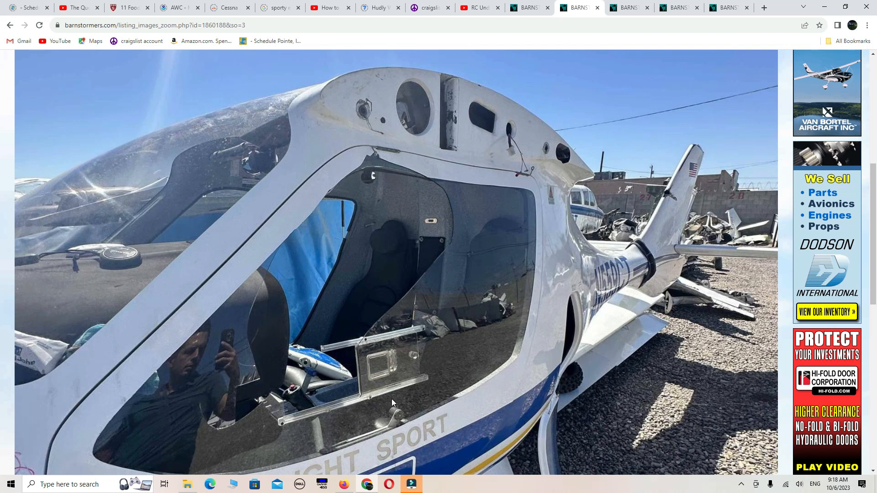
pyautogui.moveTo(710, 234)
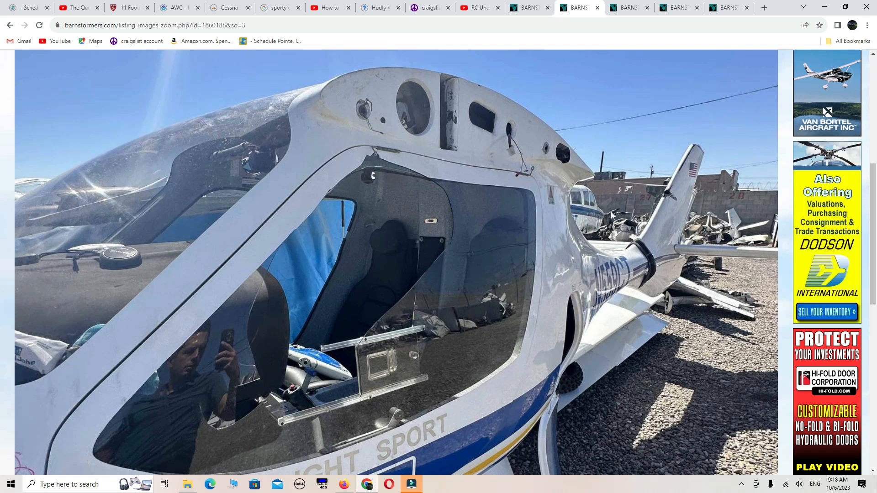
pyautogui.scroll(-3)
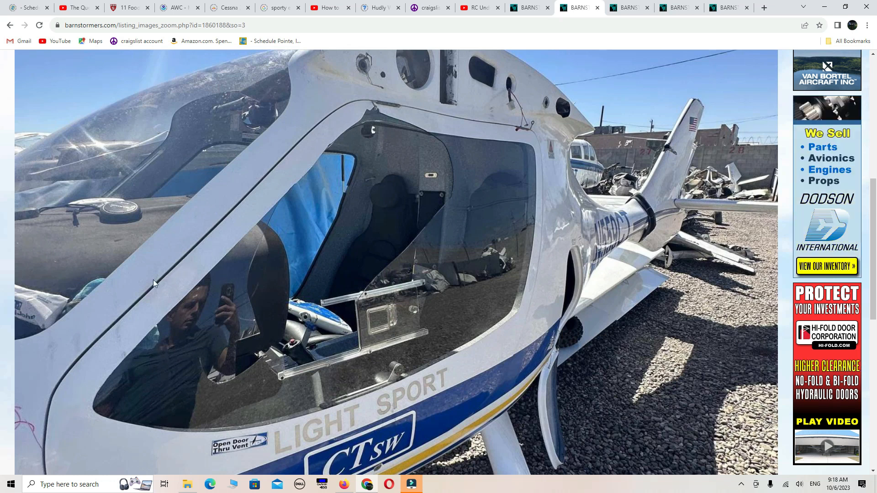
pyautogui.scroll(-3)
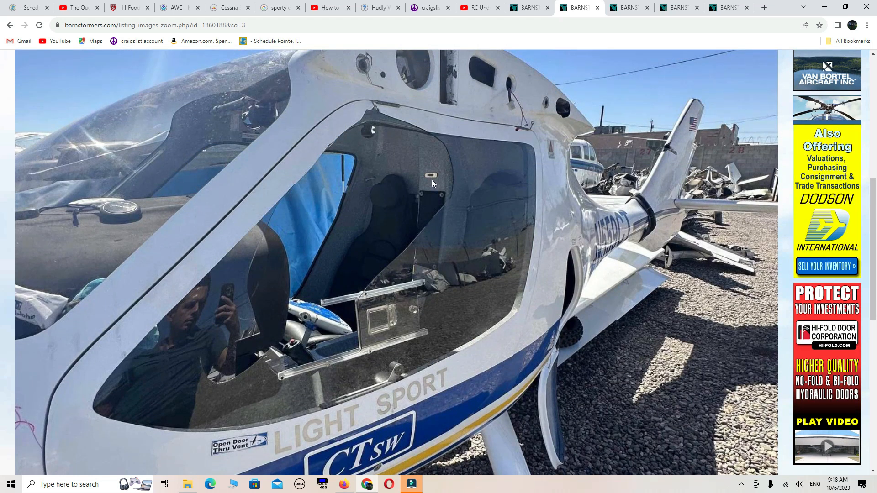
pyautogui.moveTo(190, 344)
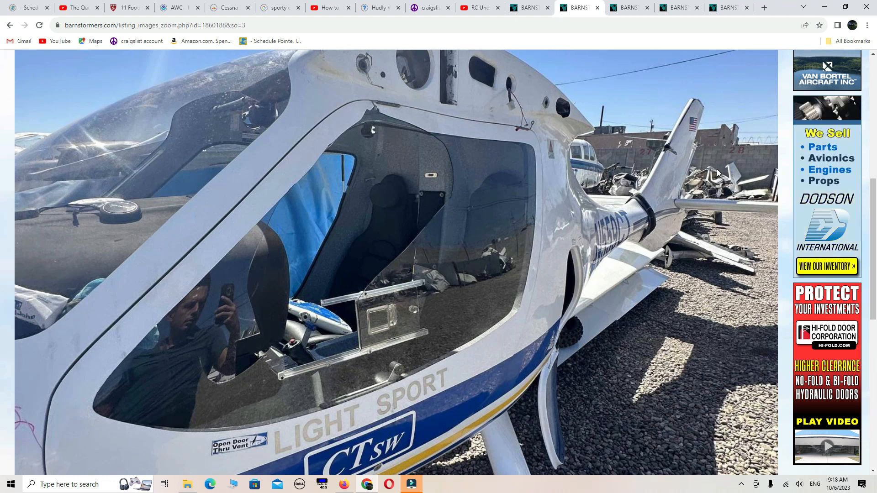
pyautogui.moveTo(670, 151)
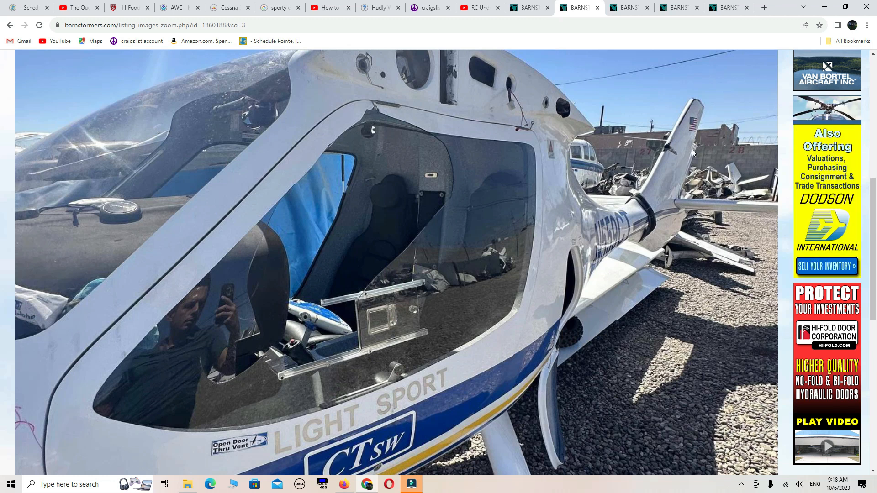
pyautogui.moveTo(532, 259)
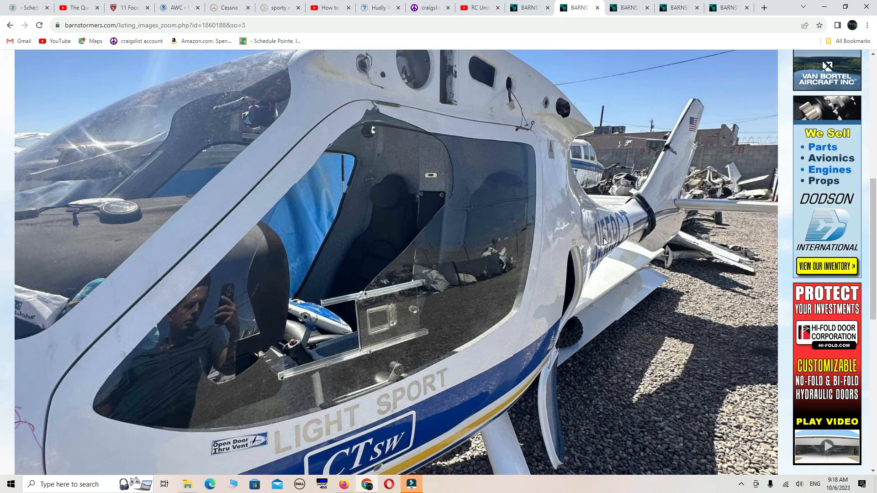
pyautogui.moveTo(663, 202)
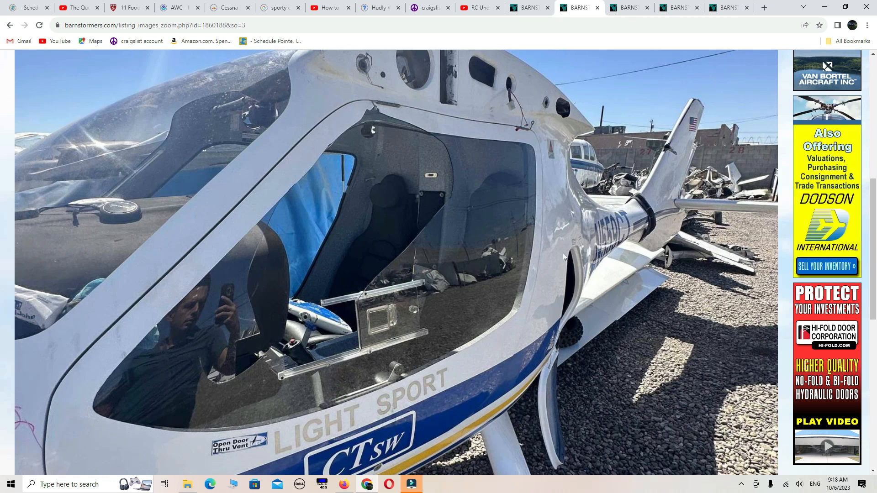
pyautogui.moveTo(515, 267)
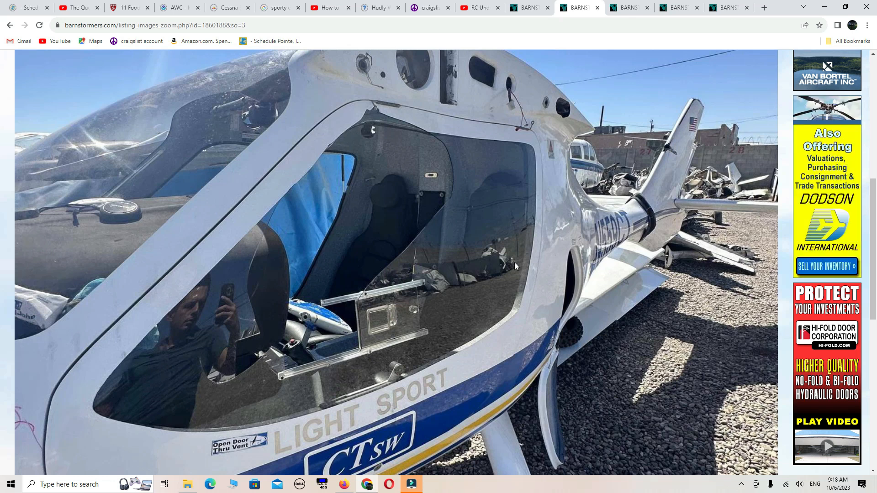
pyautogui.scroll(-3)
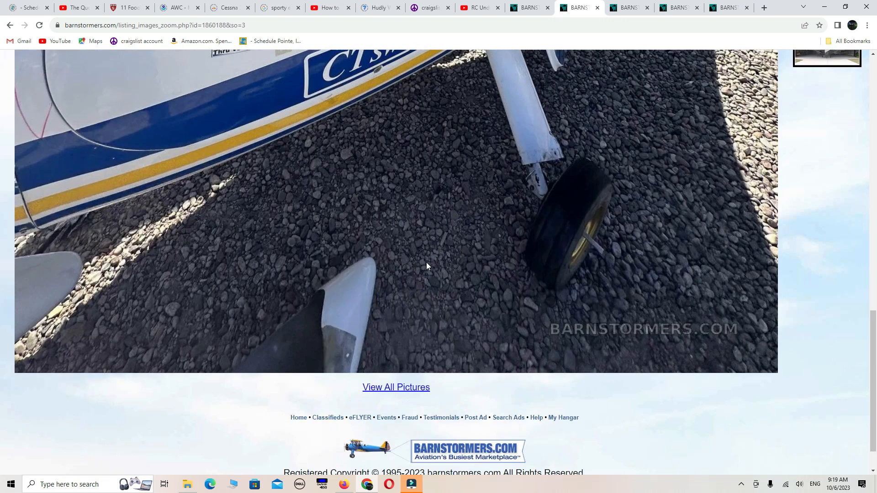
pyautogui.moveTo(635, 244)
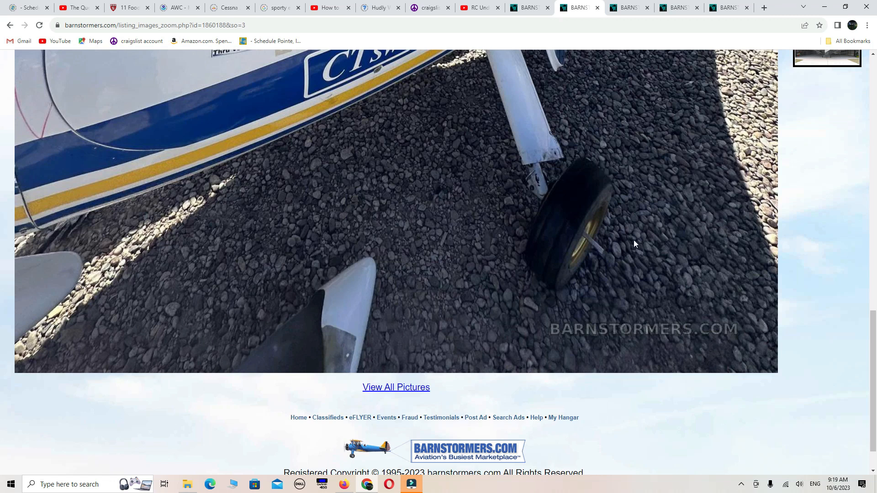
pyautogui.moveTo(456, 296)
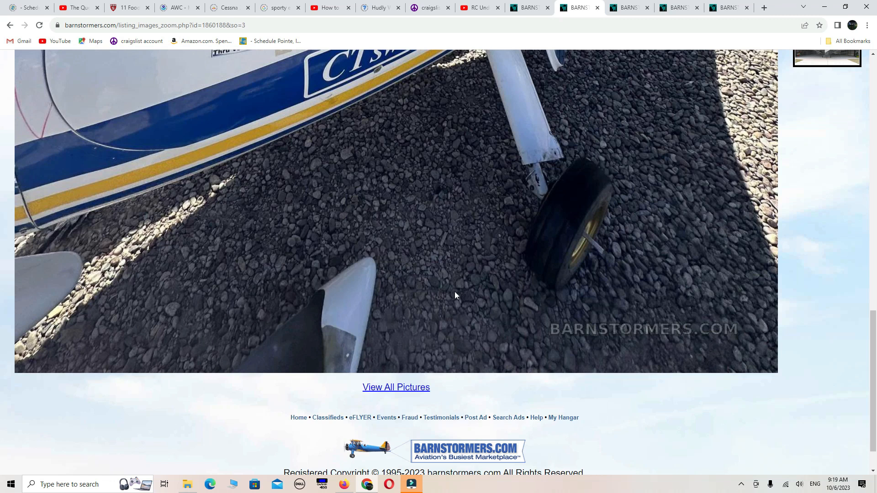
pyautogui.moveTo(590, 254)
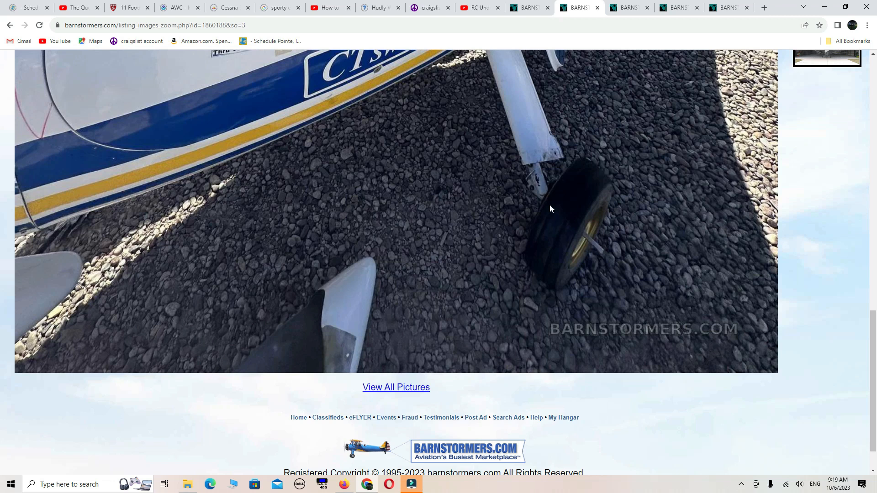
pyautogui.moveTo(581, 243)
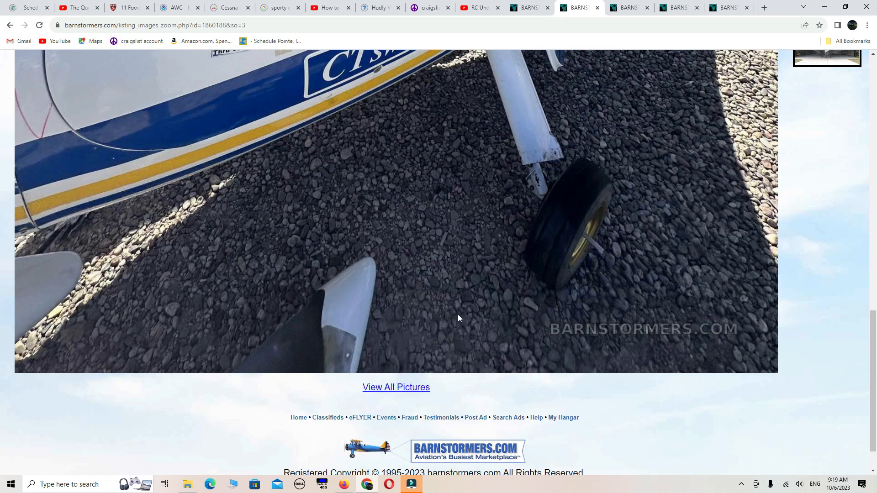
pyautogui.scroll(-3)
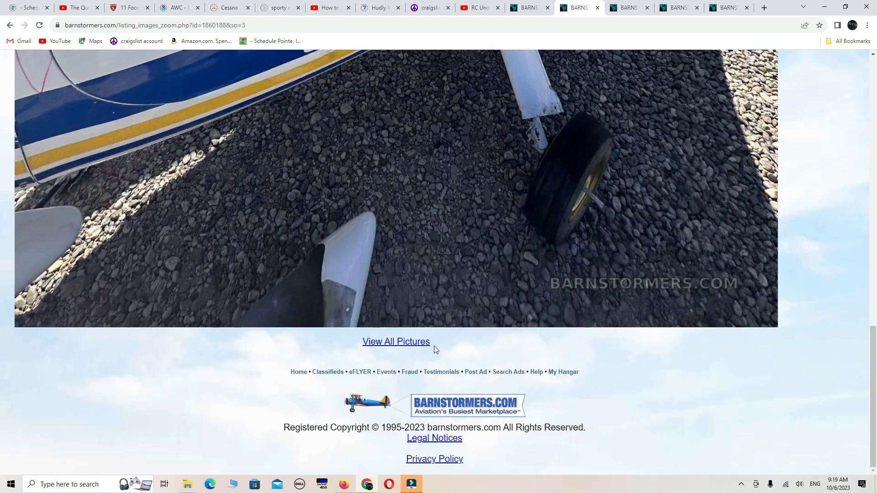
# Return to all the ad's pictures and reach the photo of the CTSW upside down on the ramp
pyautogui.click(396, 341)
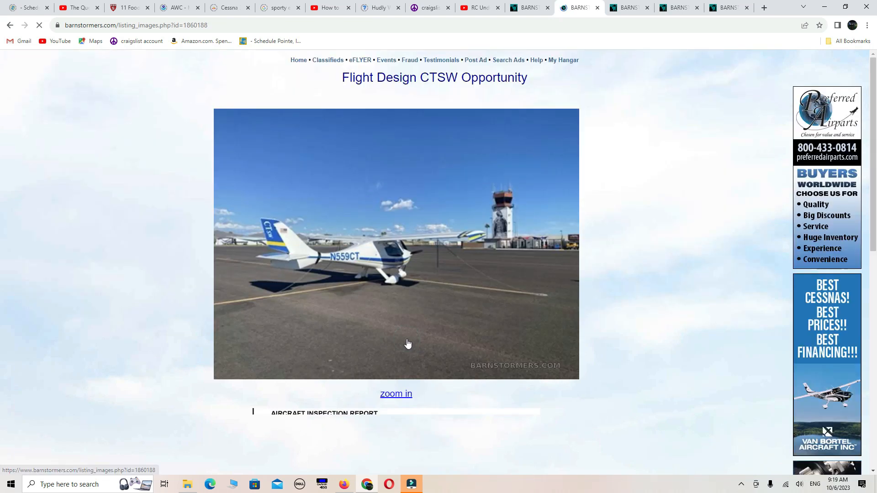
pyautogui.scroll(-3)
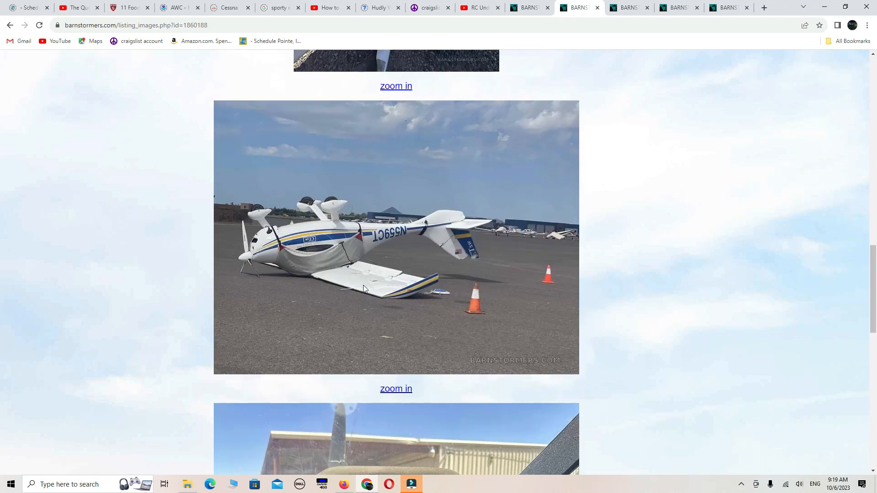
pyautogui.moveTo(367, 341)
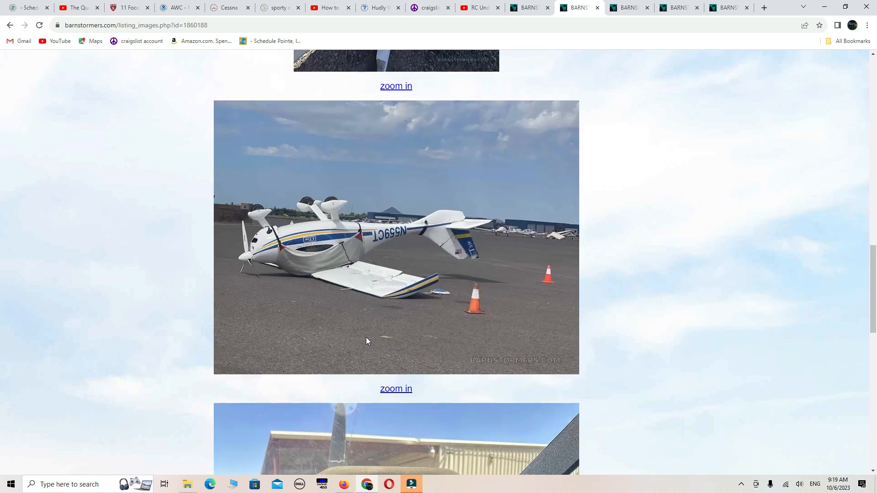
pyautogui.moveTo(281, 267)
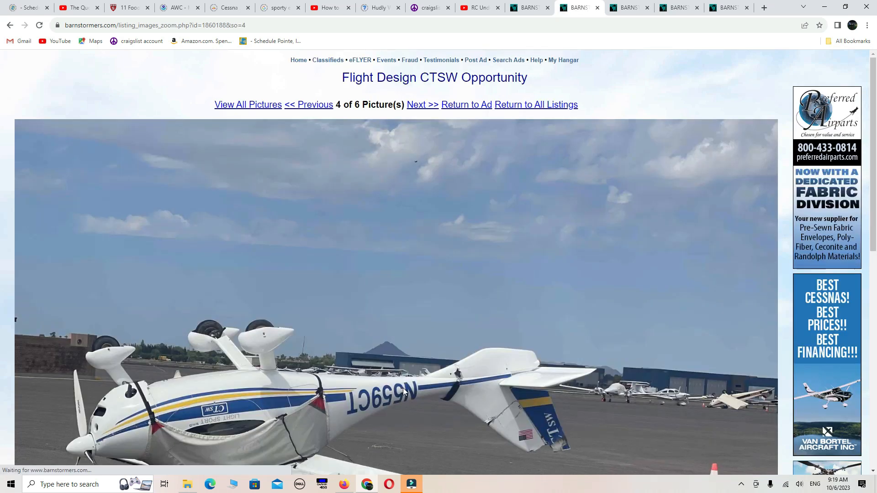
# Look over the enlarged overturned CTSW N559CT photo down to the View All Pictures link
pyautogui.scroll(-3)
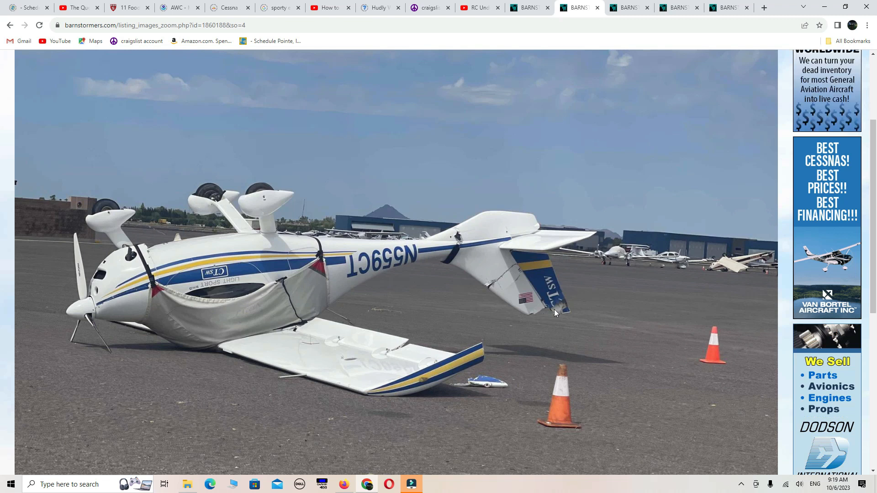
pyautogui.moveTo(543, 312)
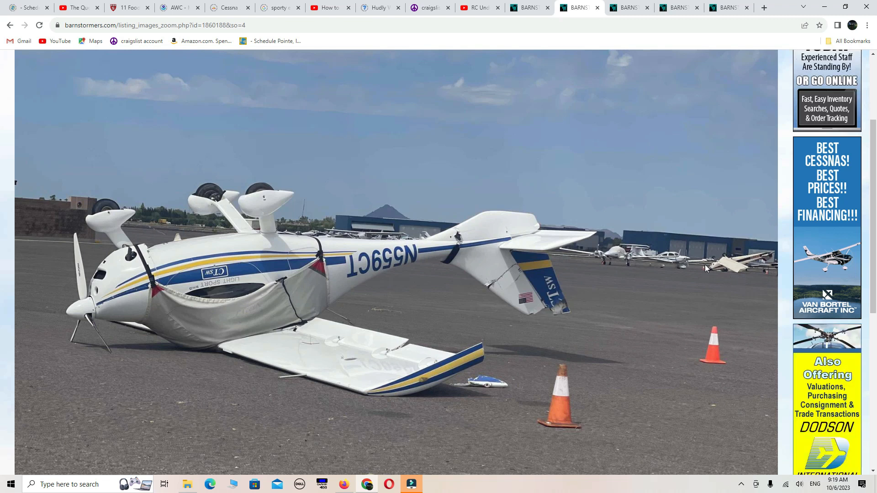
pyautogui.moveTo(161, 323)
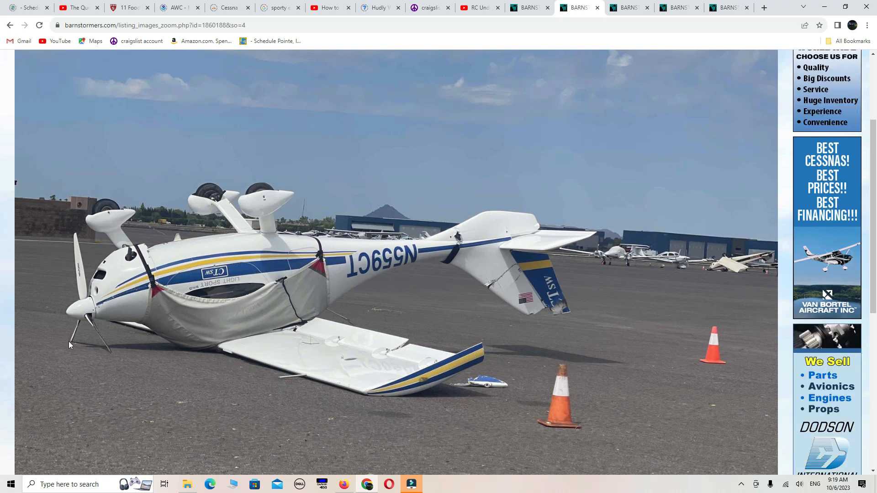
pyautogui.moveTo(108, 354)
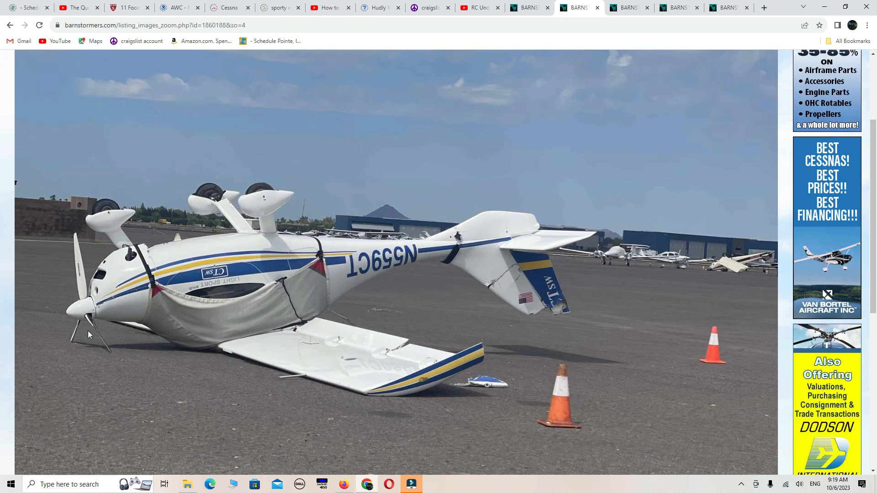
pyautogui.moveTo(103, 347)
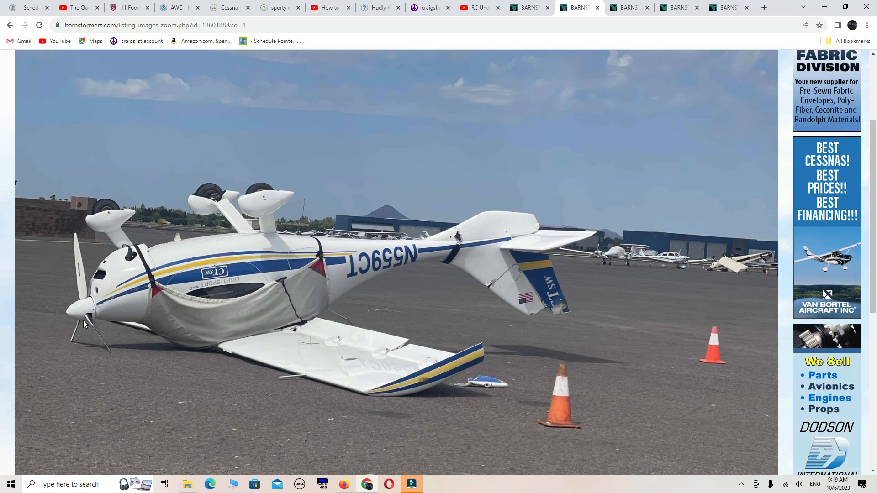
pyautogui.moveTo(92, 334)
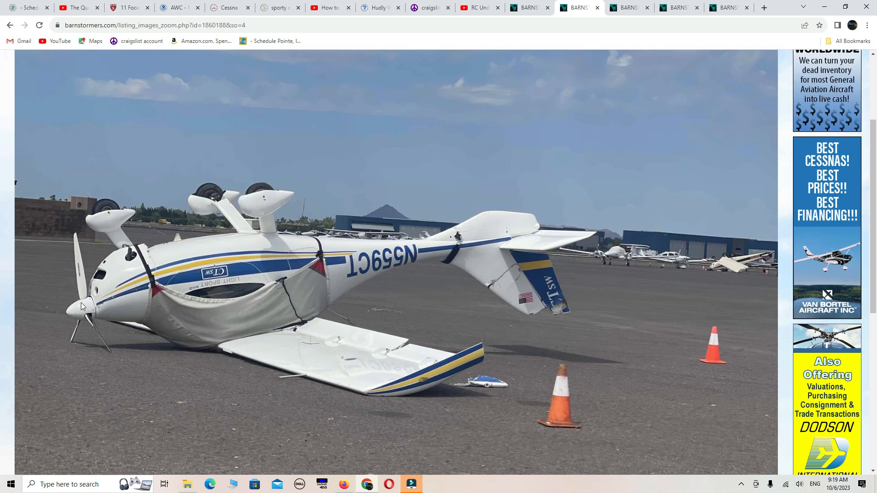
pyautogui.moveTo(74, 310)
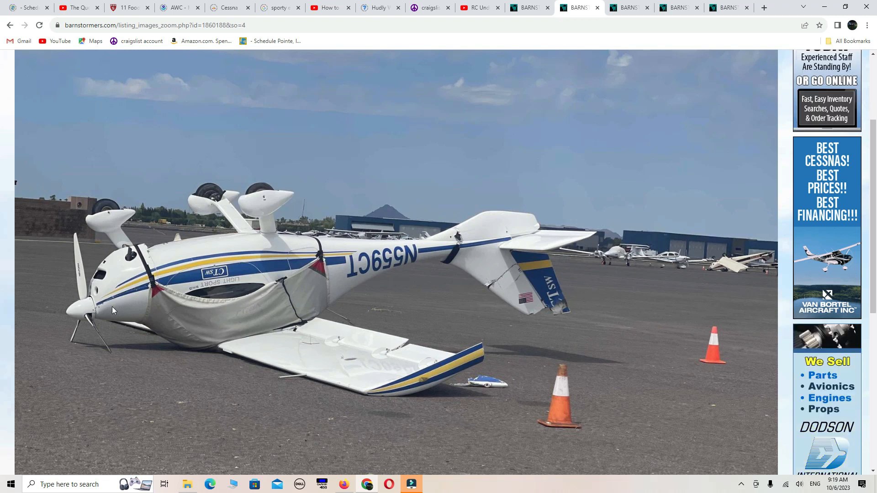
pyautogui.moveTo(92, 313)
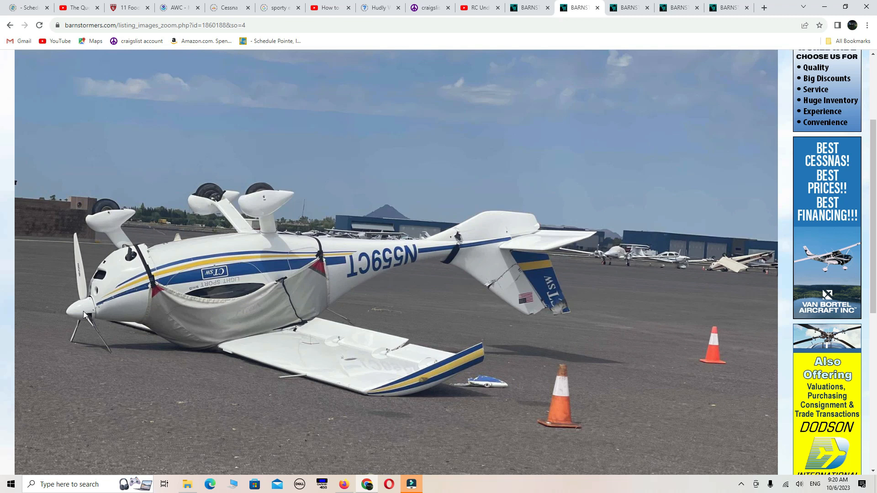
pyautogui.moveTo(443, 423)
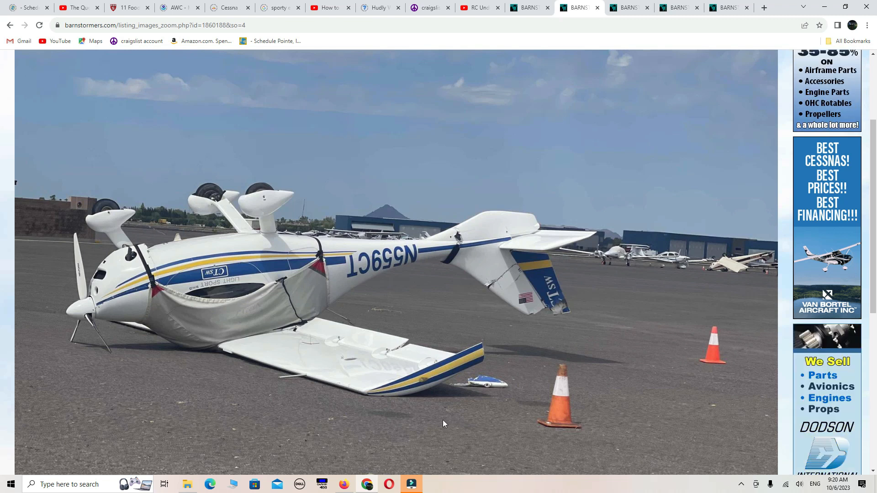
pyautogui.moveTo(364, 379)
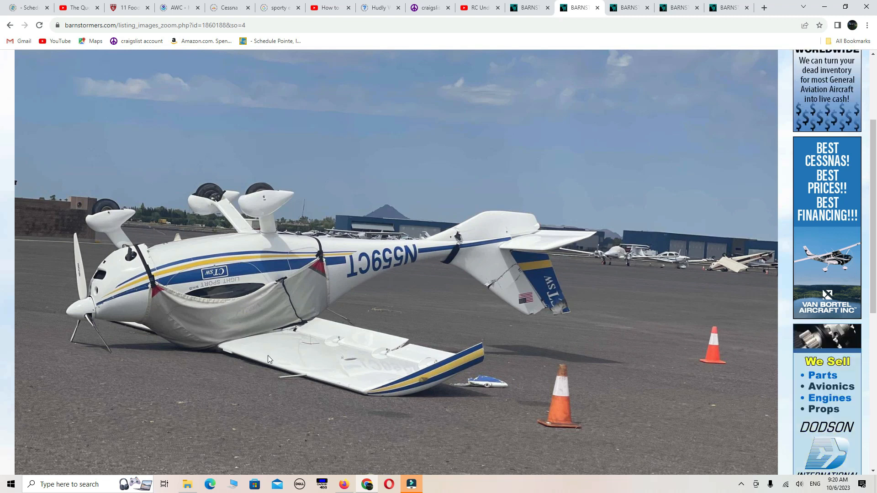
pyautogui.moveTo(339, 403)
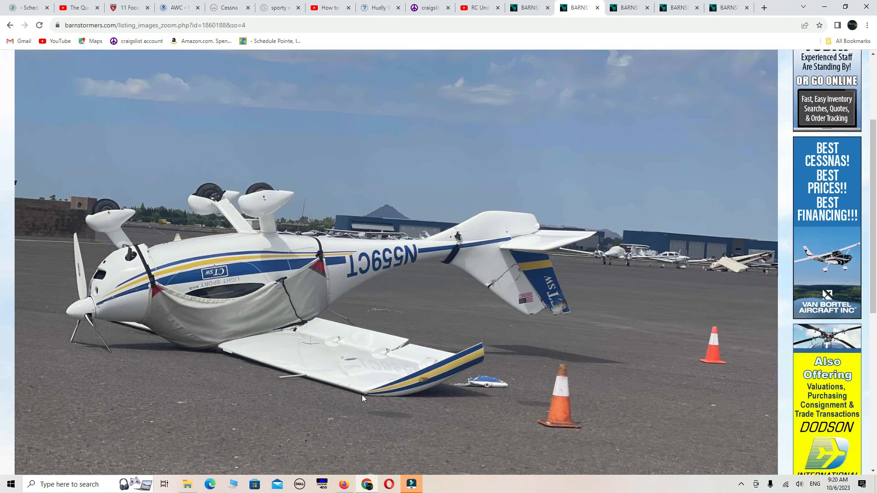
pyautogui.moveTo(359, 459)
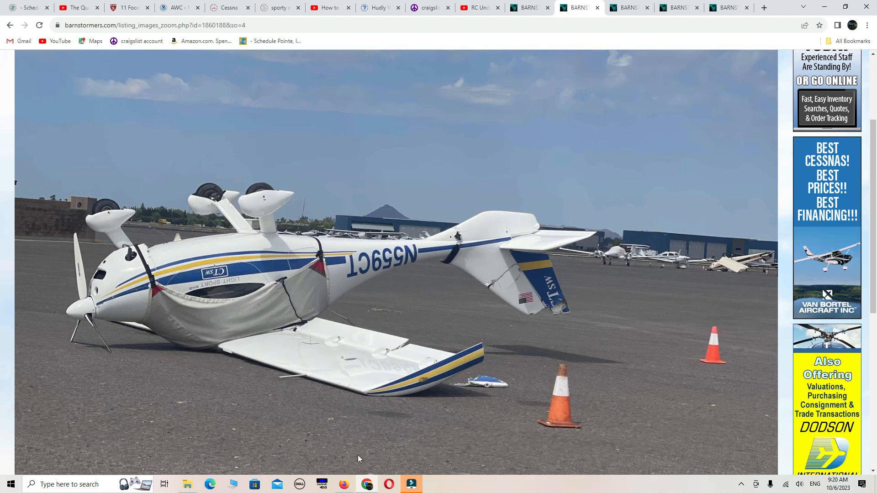
pyautogui.scroll(-3)
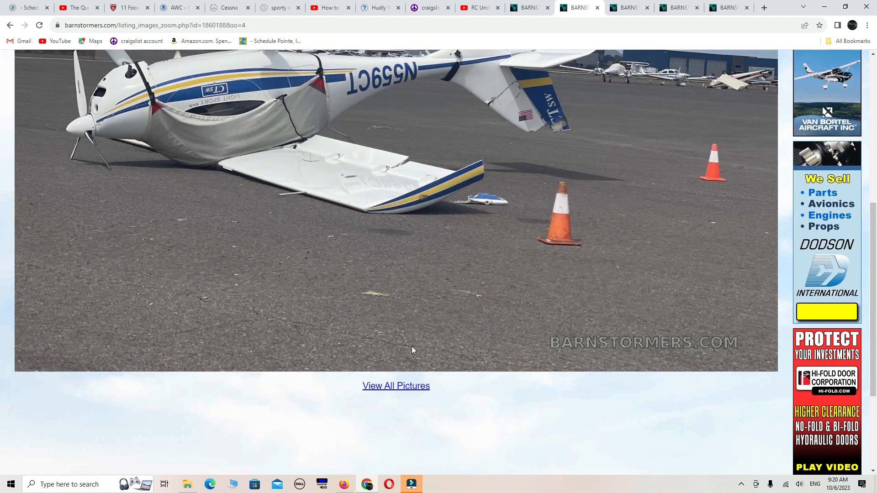
# Return to all pictures and scroll past the inspection report and cockpit panel to the engine-bay photo
pyautogui.click(395, 386)
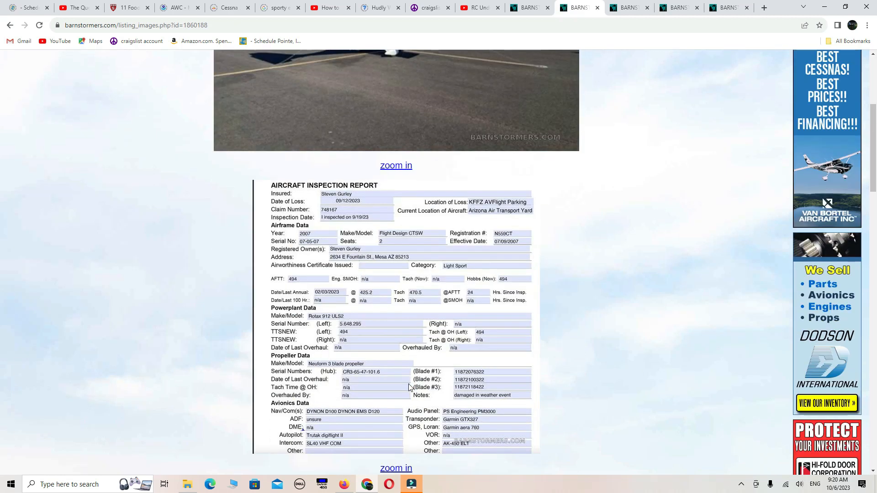
pyautogui.scroll(-3)
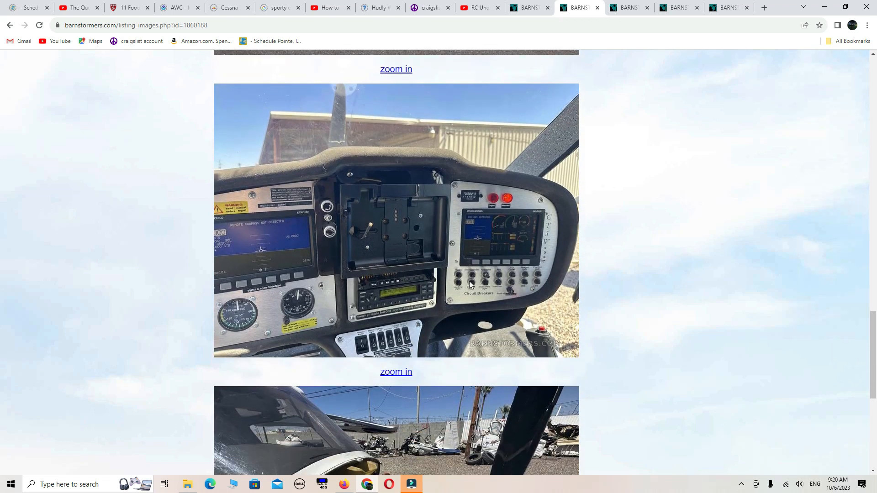
pyautogui.moveTo(390, 311)
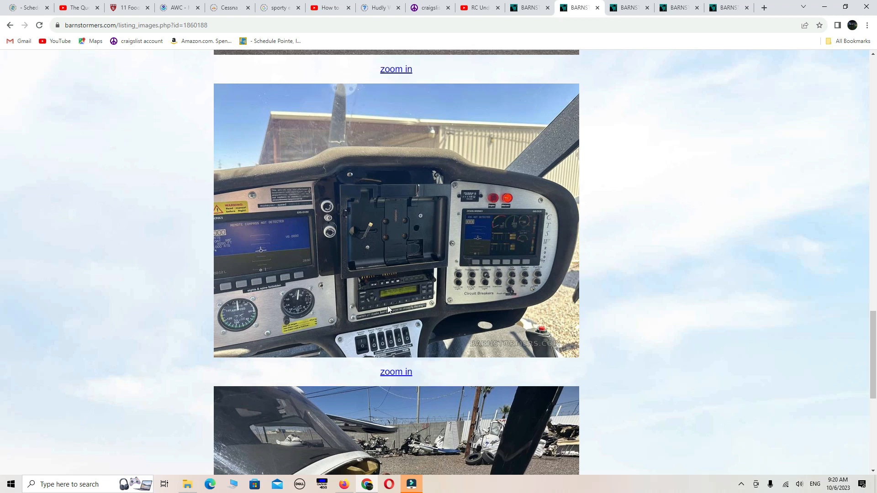
pyautogui.moveTo(363, 319)
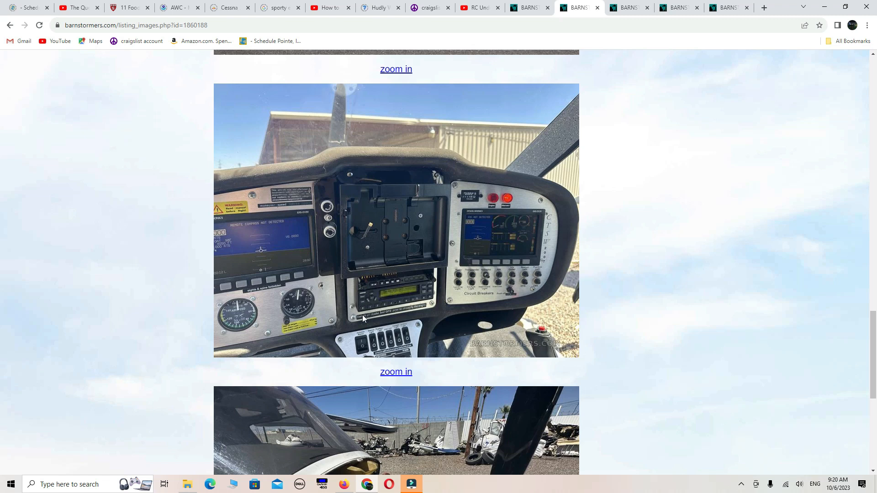
pyautogui.moveTo(357, 313)
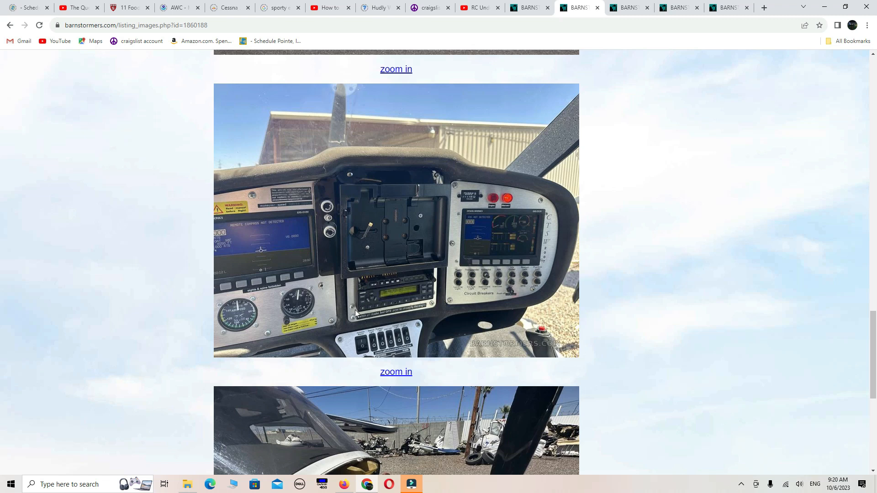
pyautogui.moveTo(491, 229)
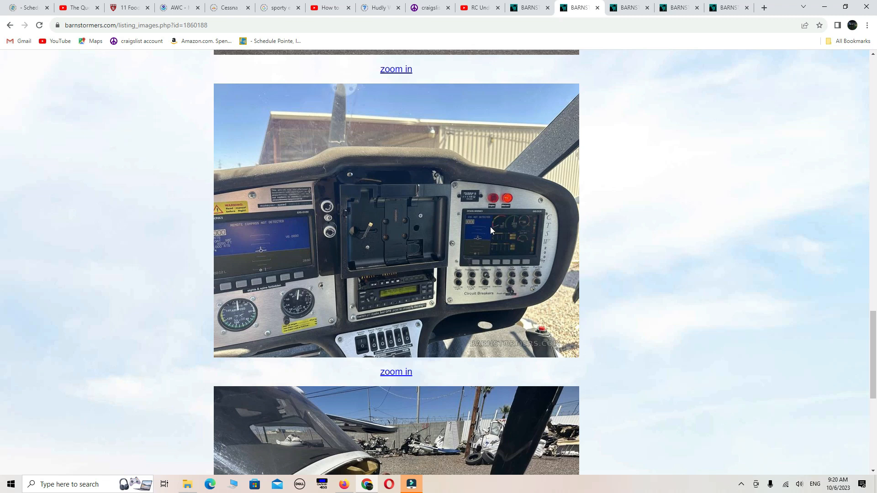
pyautogui.moveTo(441, 299)
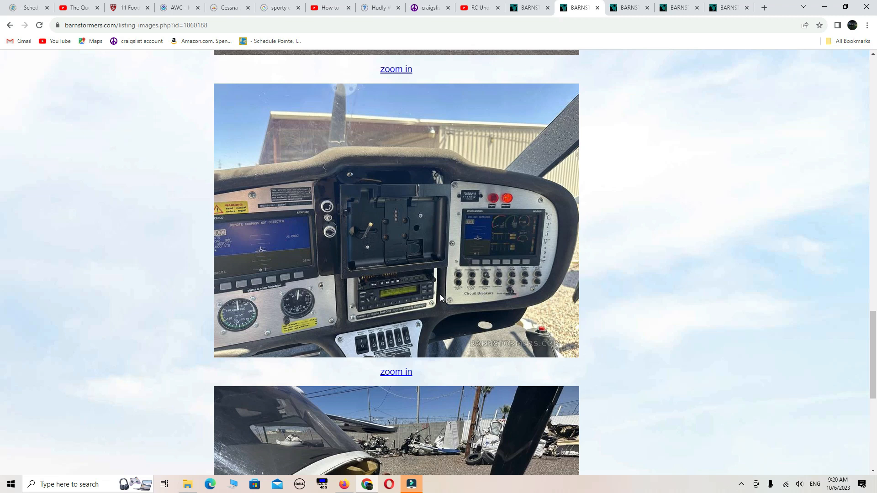
pyautogui.moveTo(343, 419)
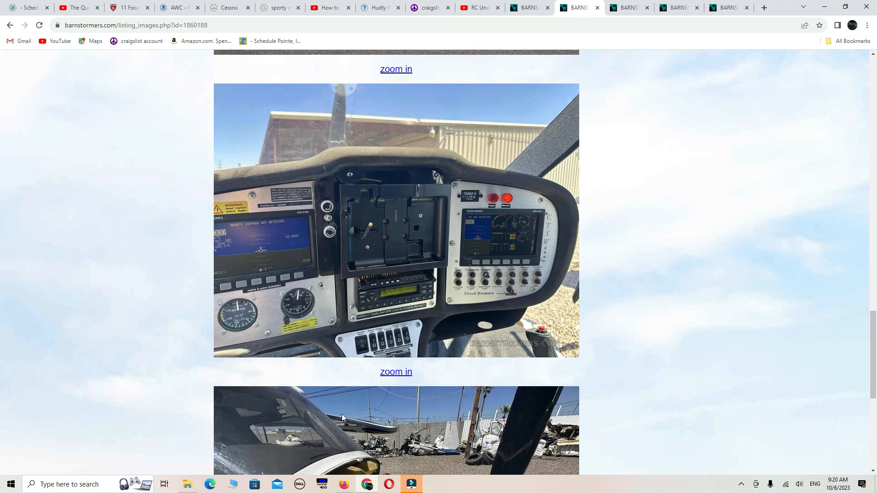
pyautogui.moveTo(229, 389)
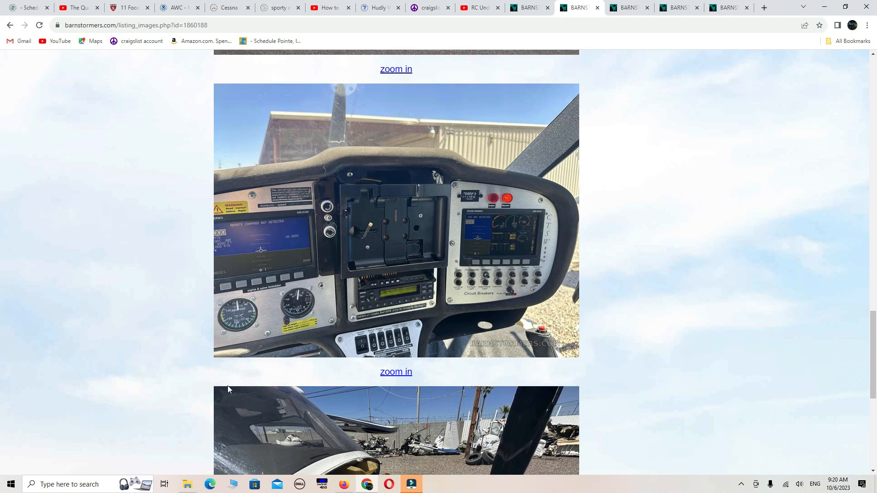
pyautogui.scroll(-3)
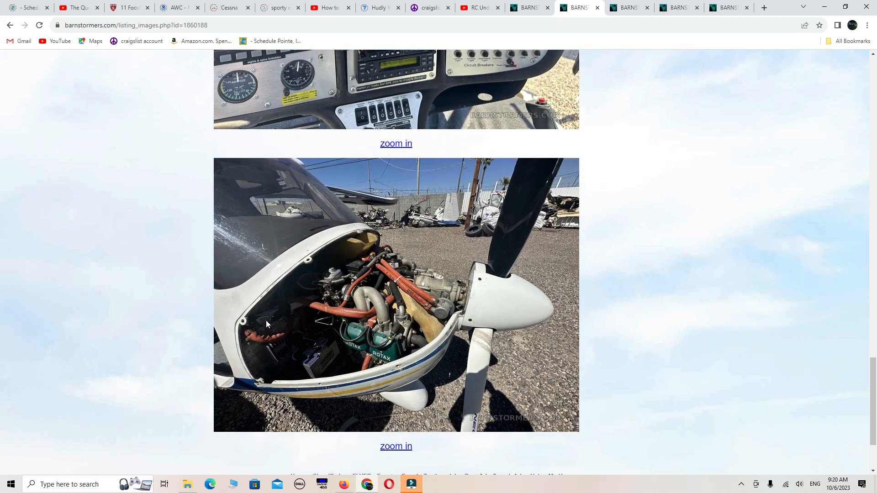
pyautogui.scroll(-3)
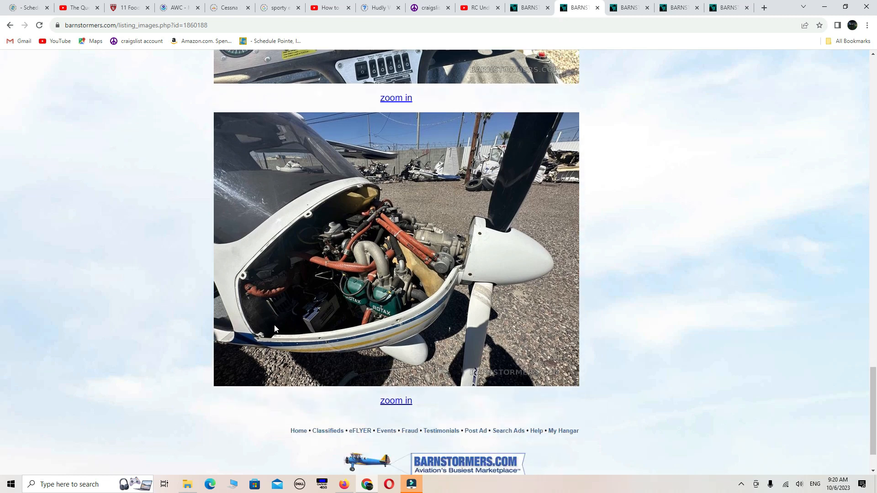
# Enlarge the sixth photo, the open engine bay with the Rotax engine, and scroll through it
pyautogui.click(397, 402)
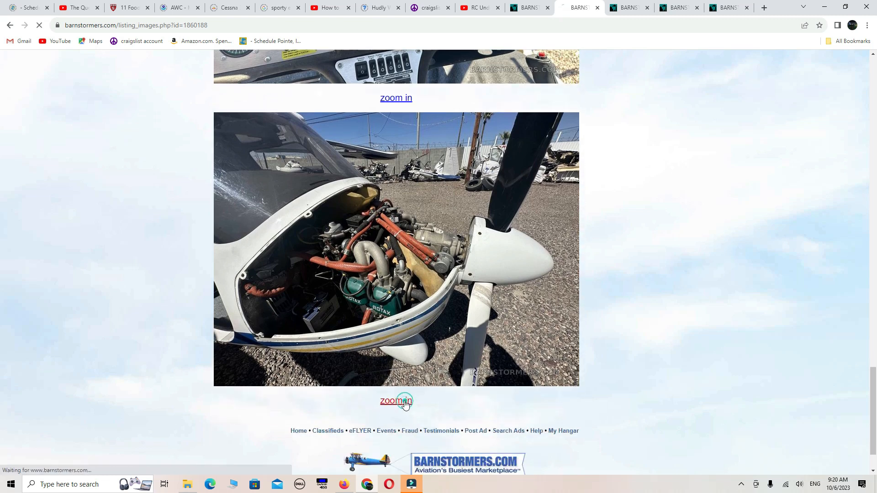
pyautogui.click(396, 402)
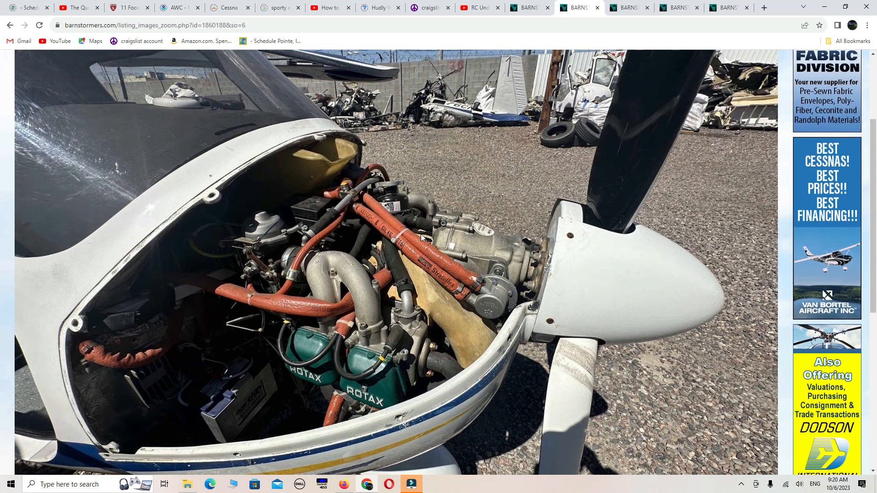
pyautogui.scroll(3)
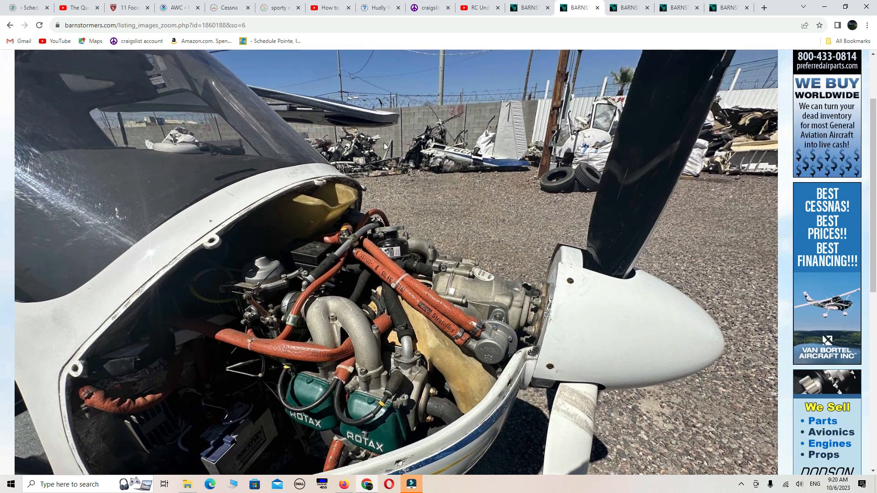
pyautogui.moveTo(496, 162)
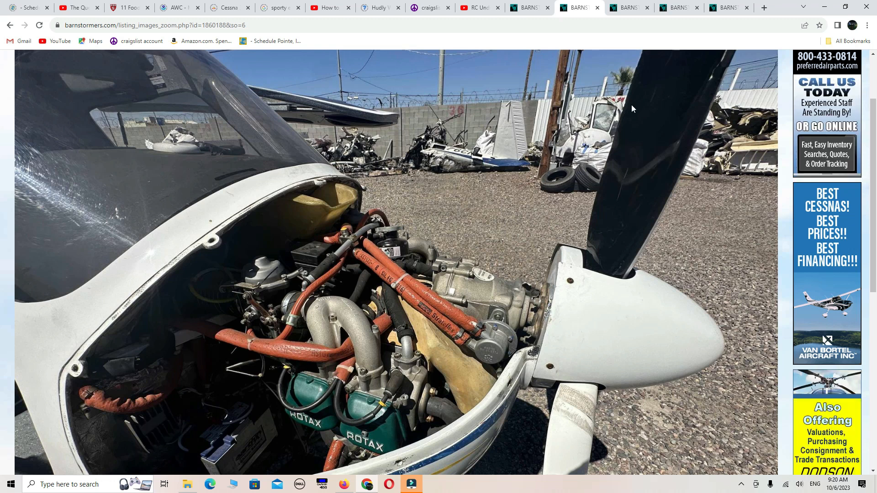
pyautogui.moveTo(433, 213)
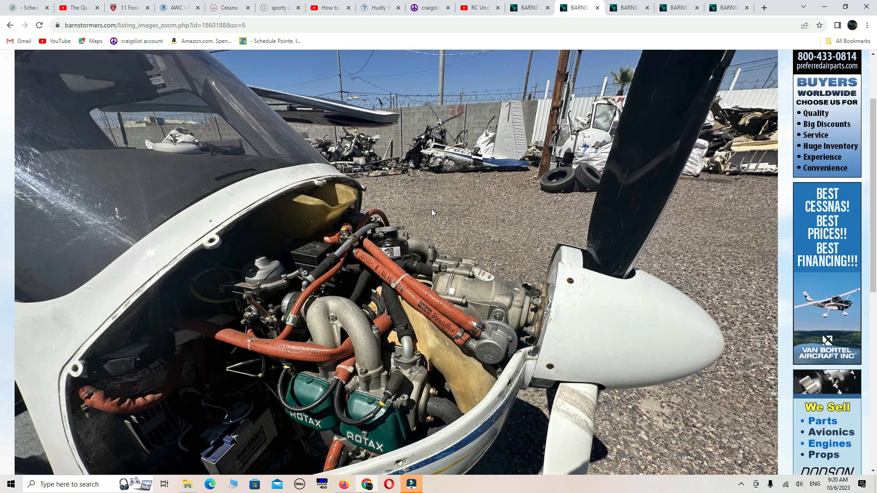
pyautogui.scroll(-3)
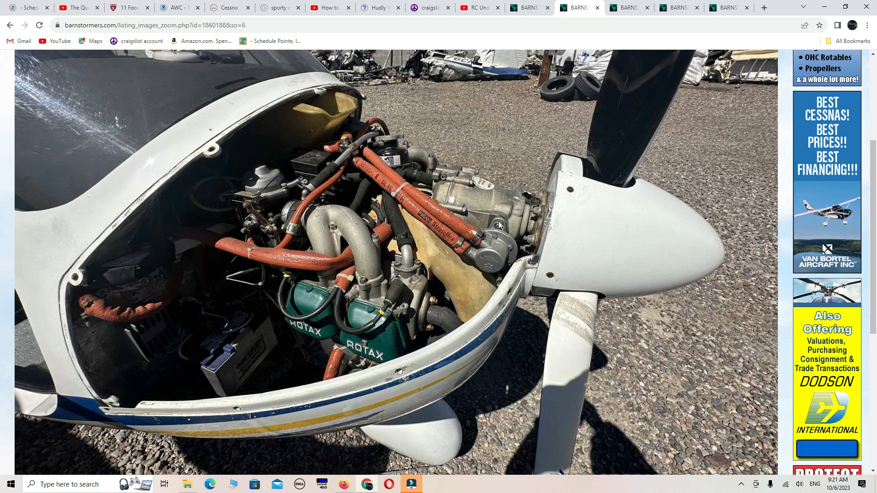
pyautogui.moveTo(593, 237)
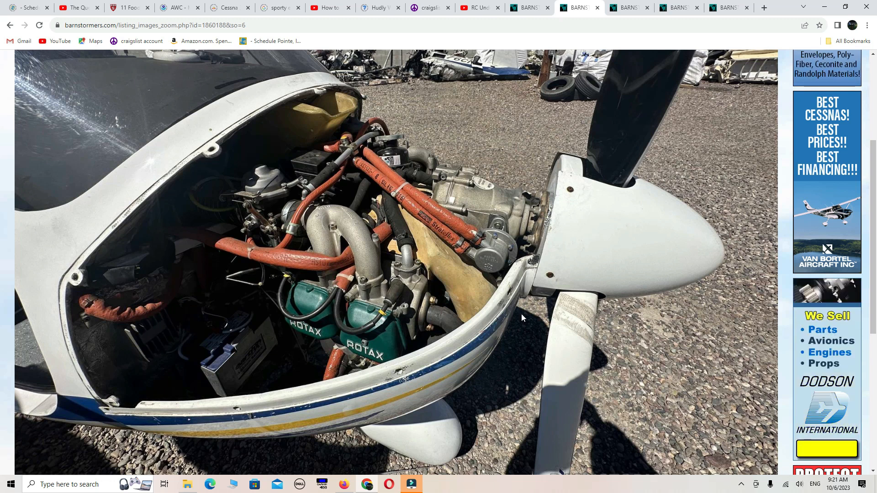
pyautogui.scroll(-3)
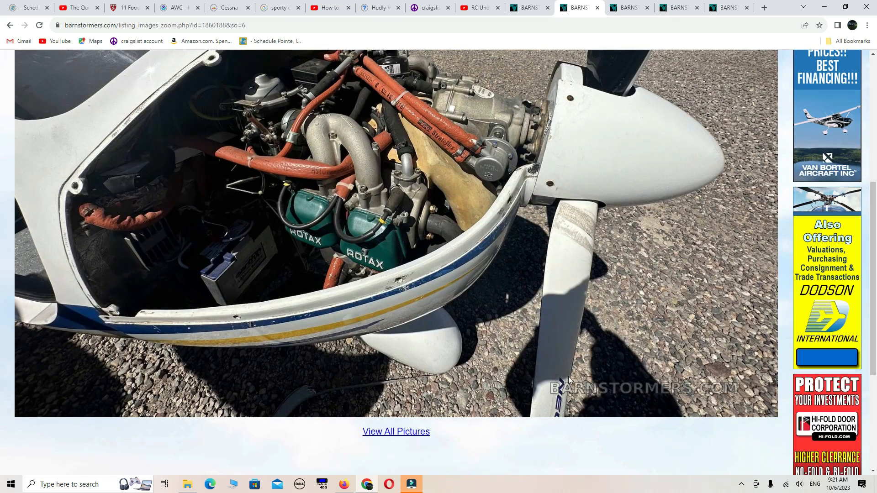
pyautogui.scroll(3)
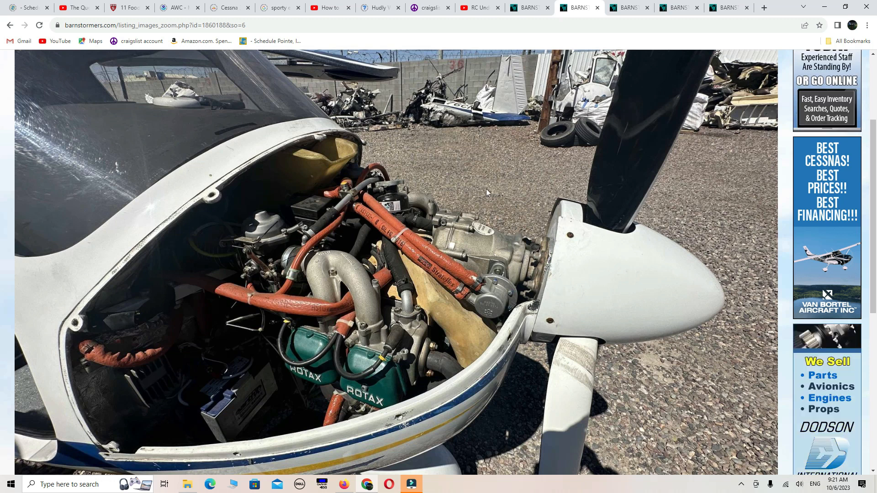
pyautogui.moveTo(529, 229)
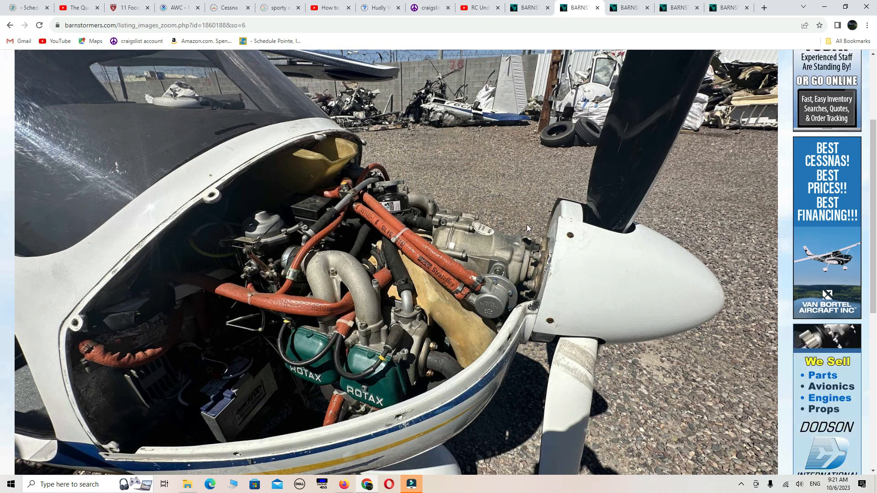
pyautogui.scroll(-3)
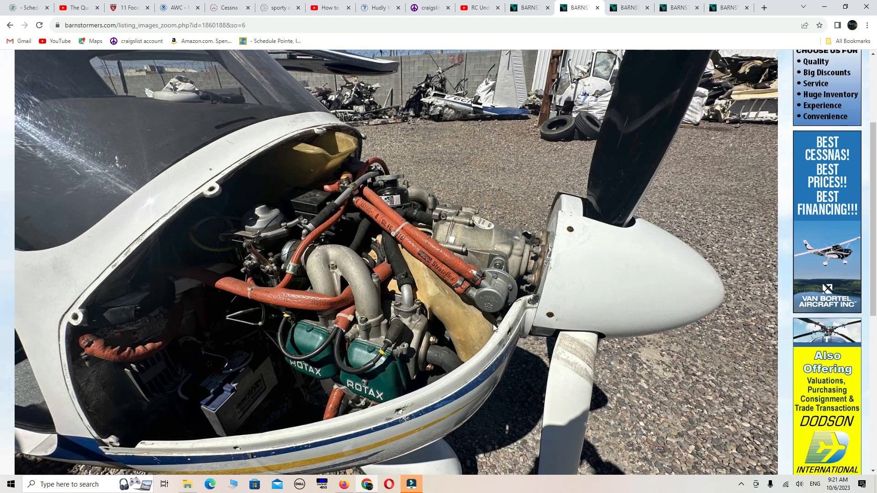
pyautogui.scroll(-3)
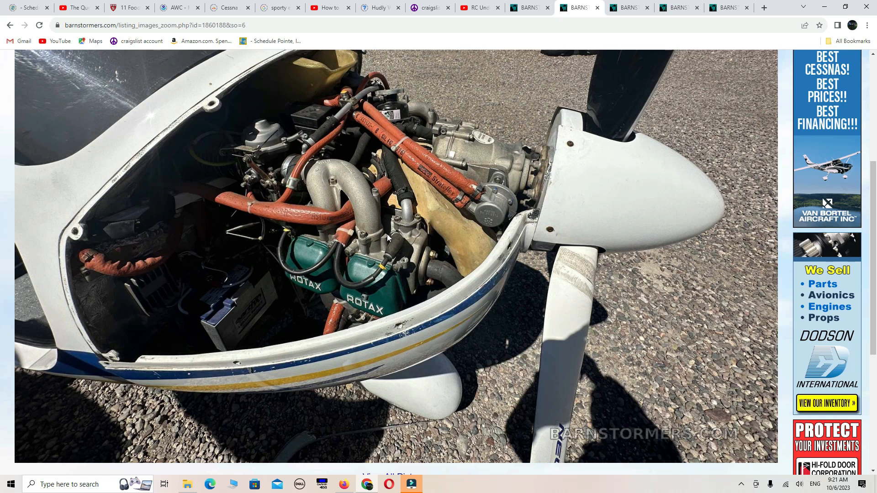
pyautogui.moveTo(259, 235)
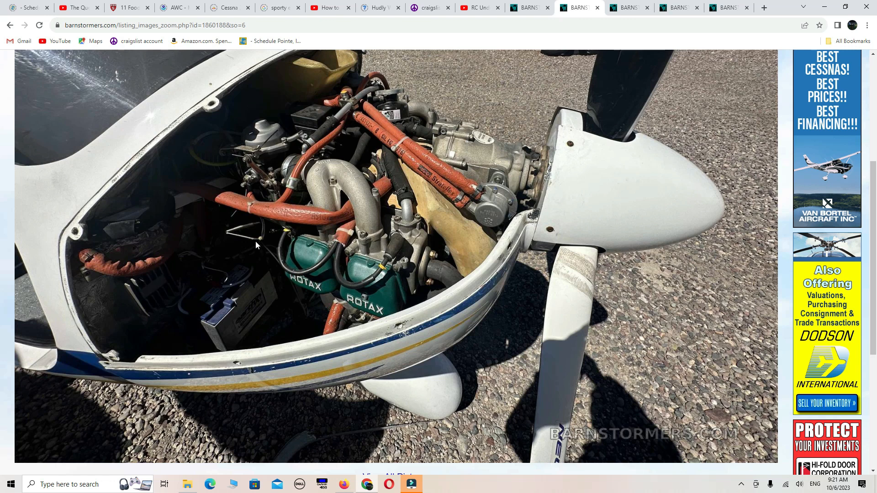
pyautogui.scroll(-3)
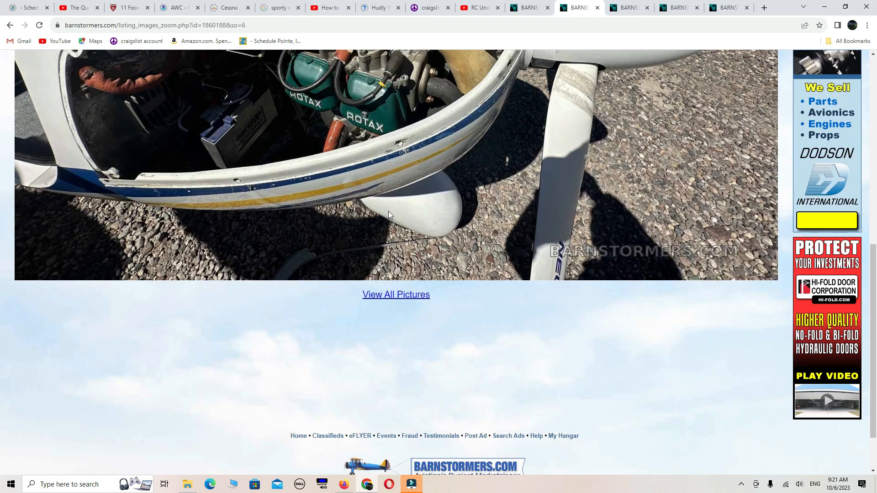
pyautogui.scroll(3)
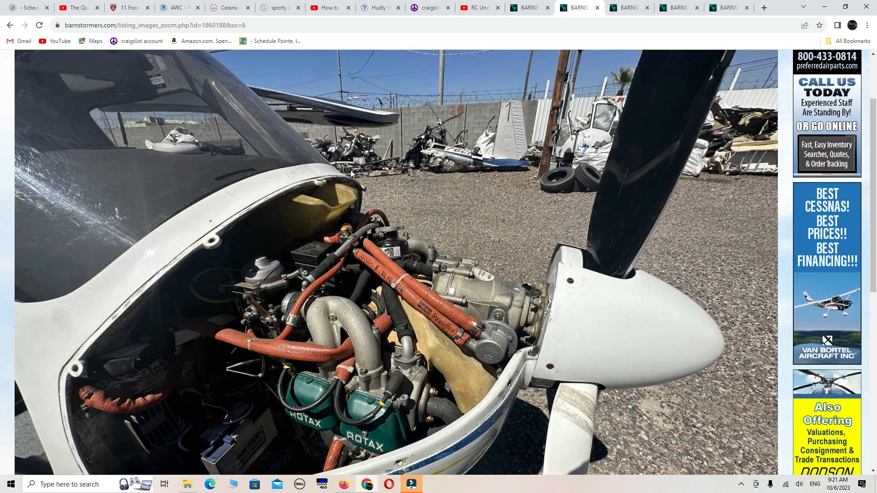
# Go back from the enlarged photo and scroll up through the gallery toward the inspection report
pyautogui.click(10, 25)
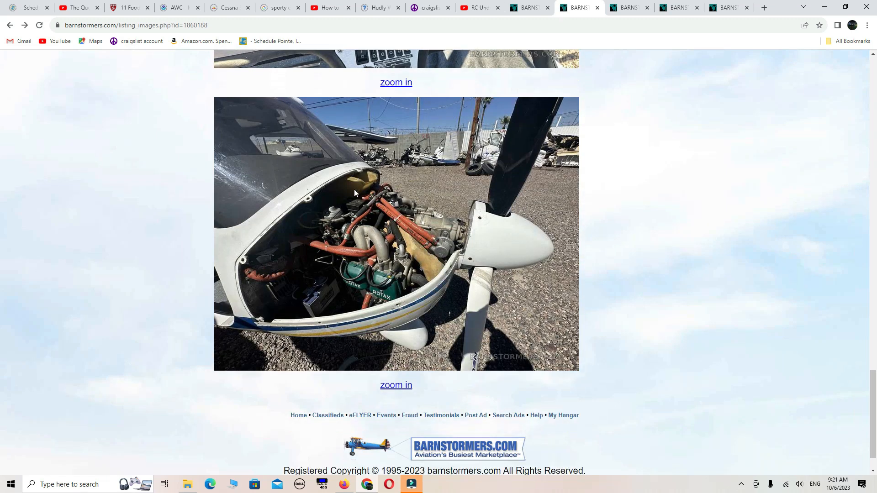
pyautogui.scroll(3)
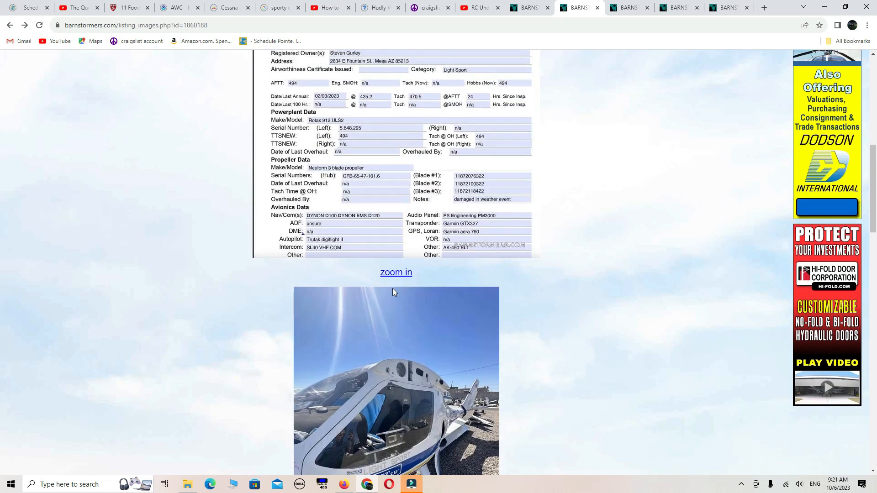
pyautogui.scroll(3)
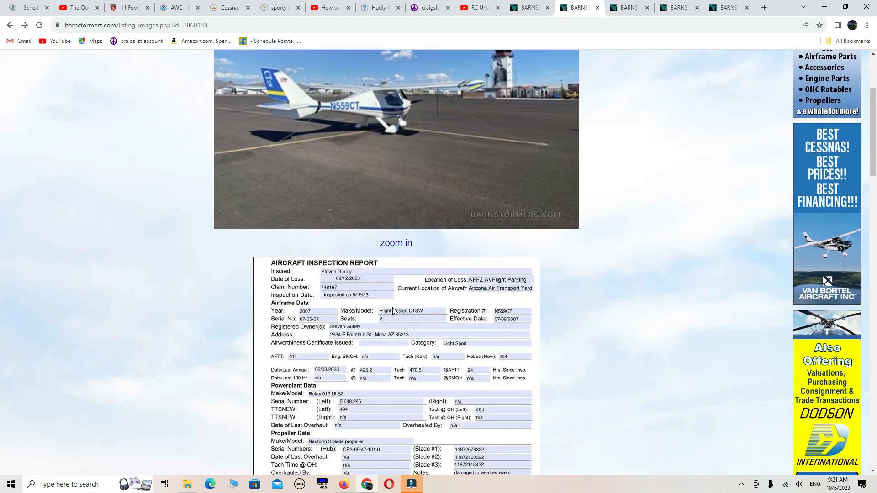
pyautogui.scroll(3)
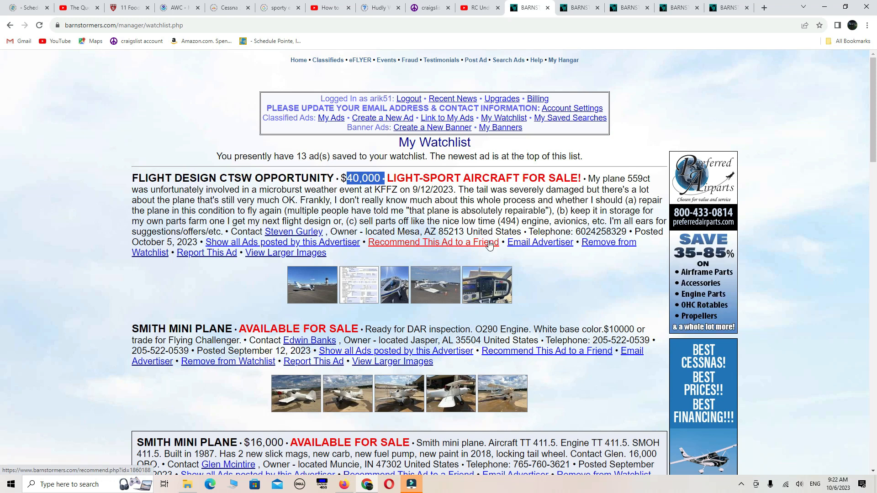
pyautogui.moveTo(486, 246)
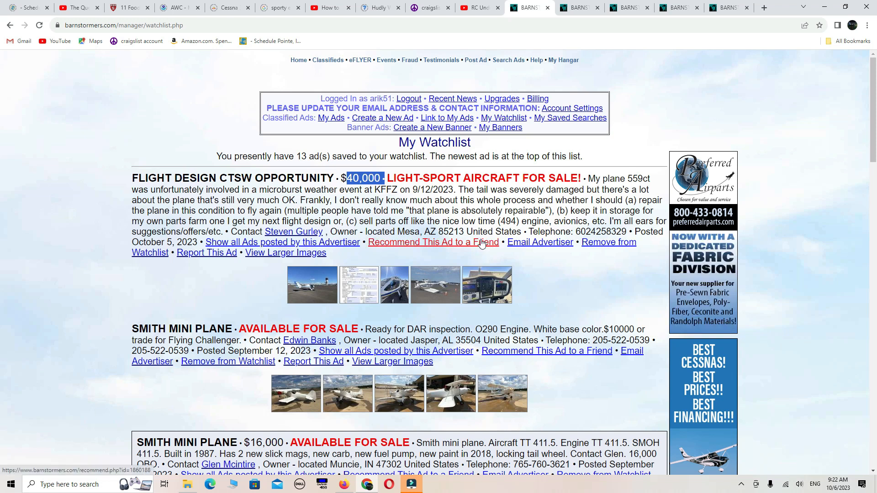
pyautogui.moveTo(343, 187)
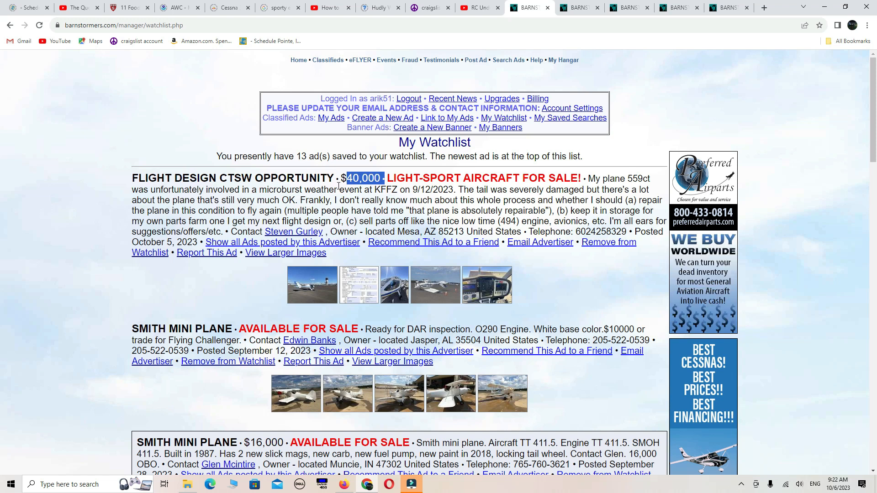
pyautogui.moveTo(336, 173)
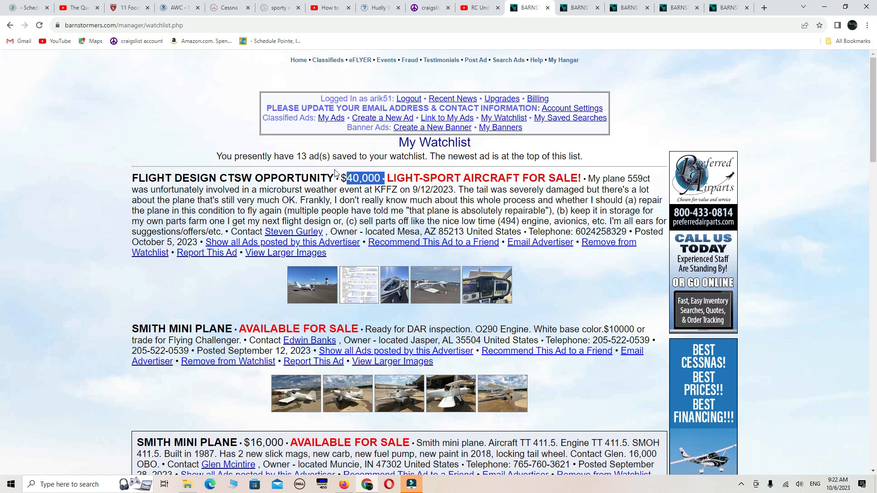
pyautogui.moveTo(396, 338)
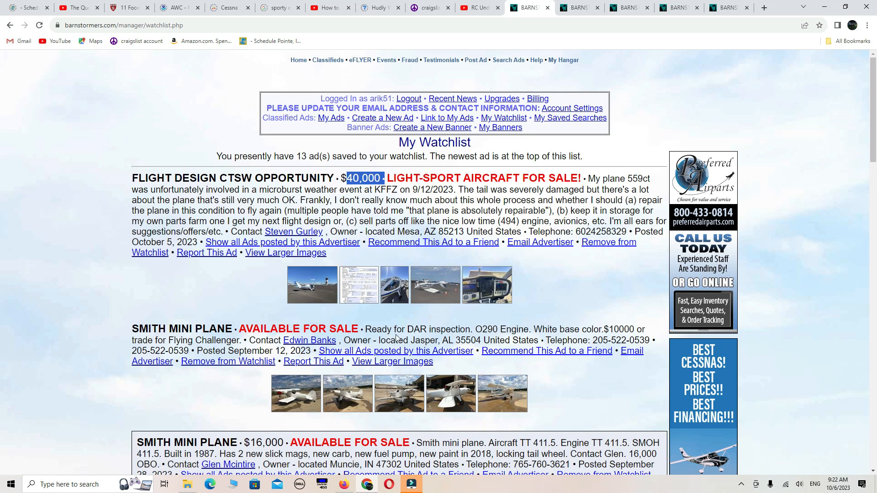
# View the Smith Mini Plane ad's photos and scroll through the white biplane pictures
pyautogui.click(392, 361)
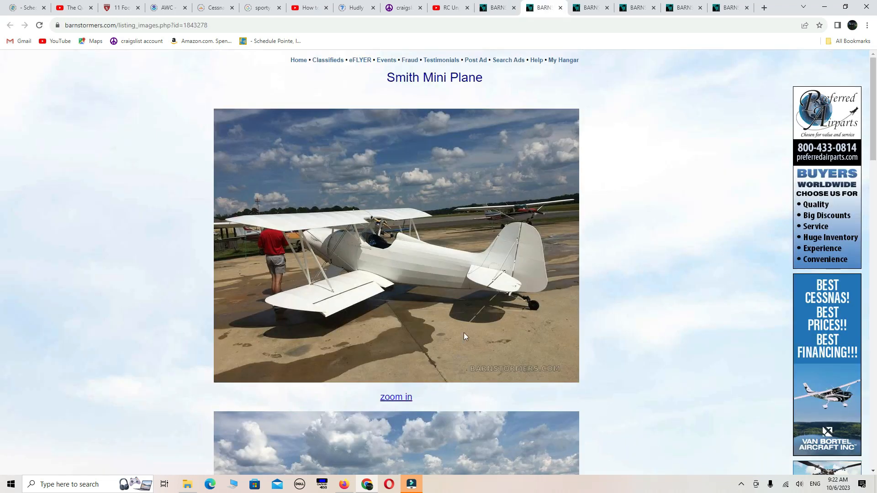
pyautogui.scroll(-3)
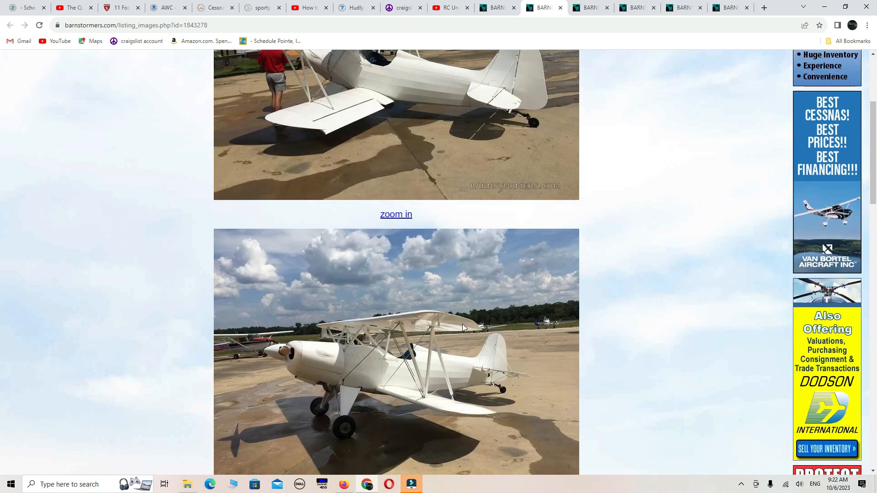
pyautogui.scroll(-3)
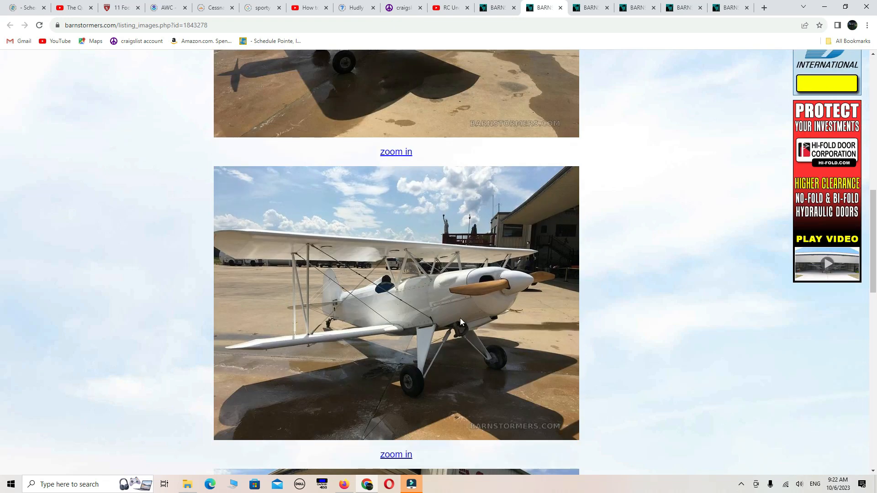
pyautogui.scroll(-3)
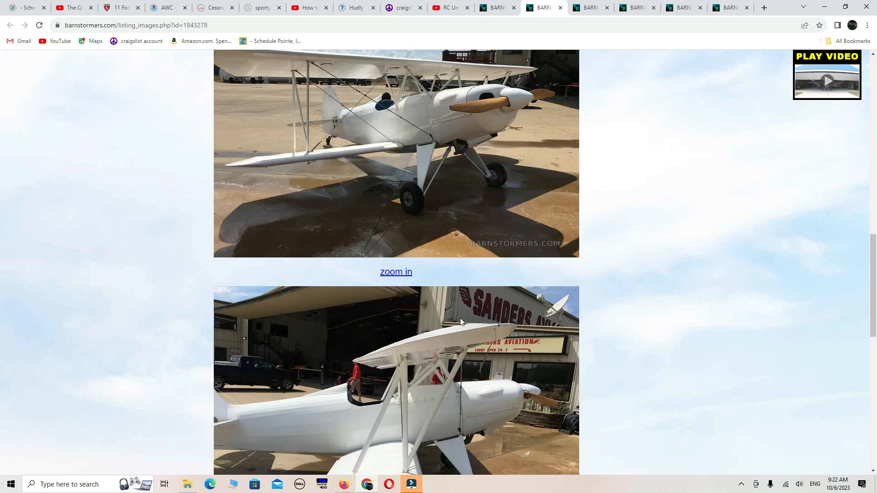
pyautogui.scroll(-3)
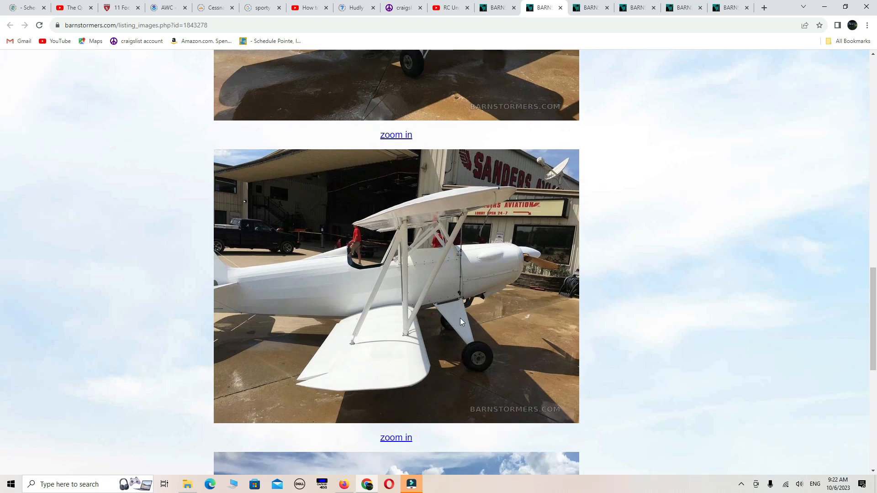
pyautogui.scroll(-3)
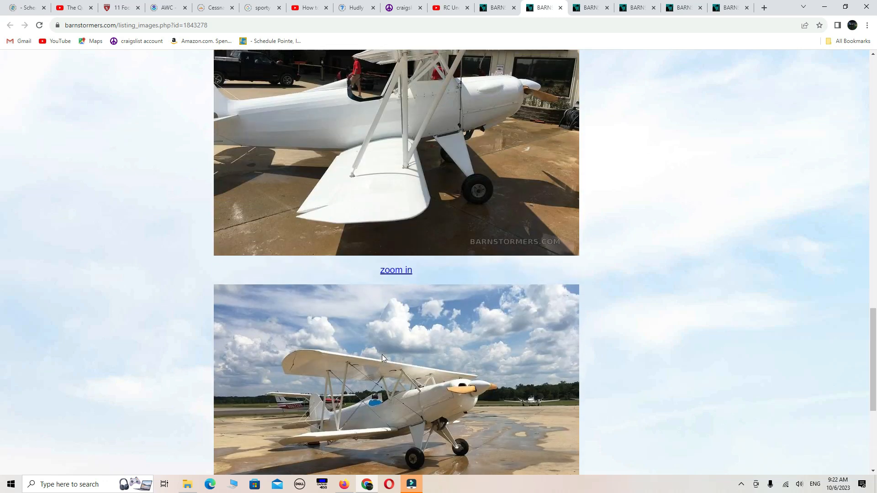
pyautogui.scroll(-3)
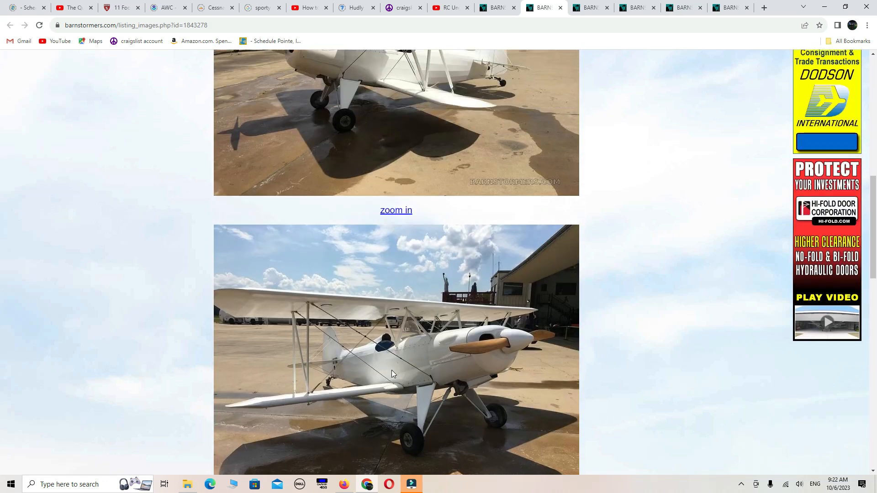
pyautogui.scroll(3)
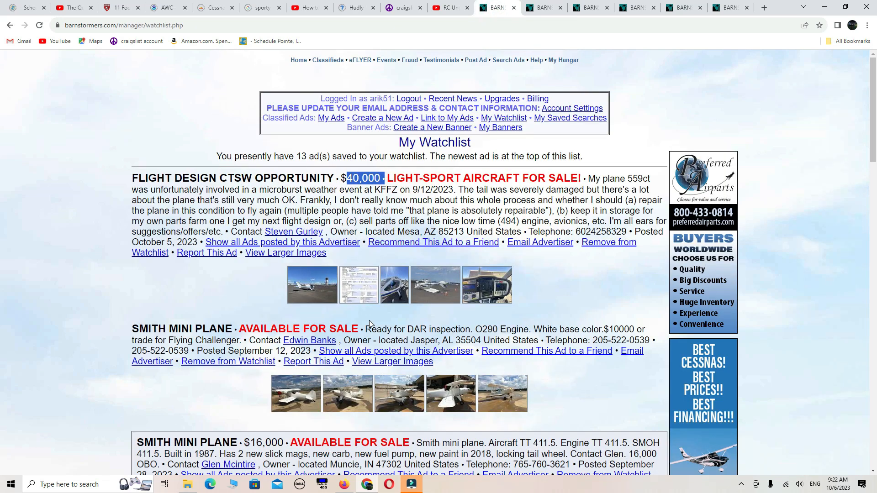
pyautogui.scroll(-3)
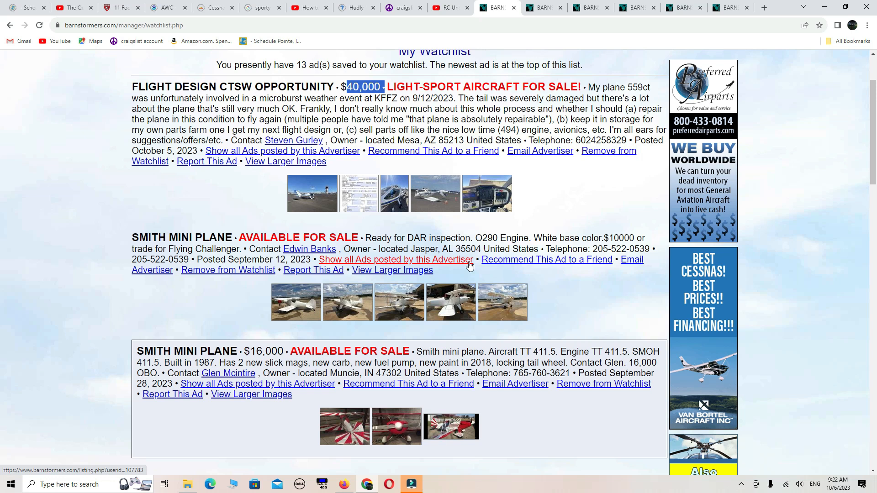
pyautogui.scroll(3)
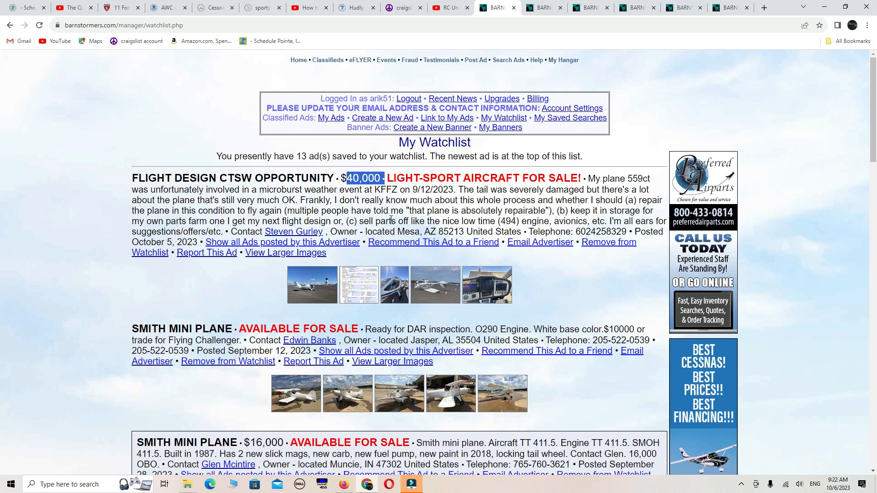
pyautogui.moveTo(415, 242)
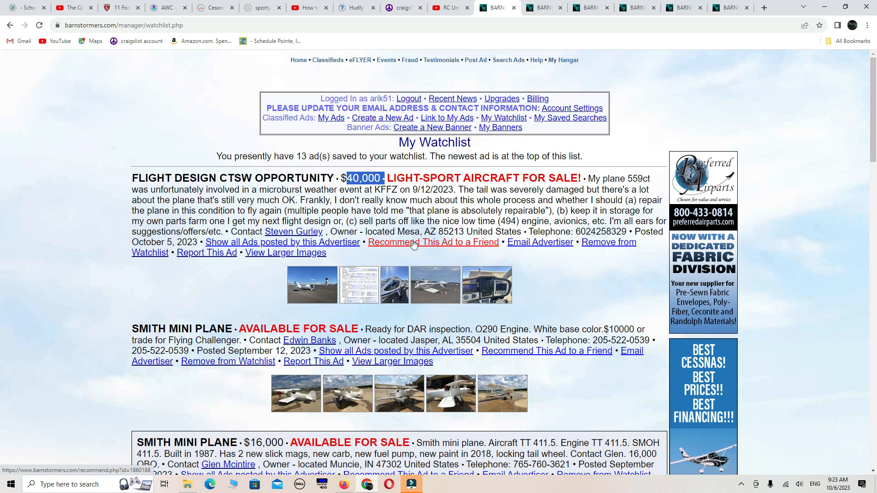
pyautogui.moveTo(394, 246)
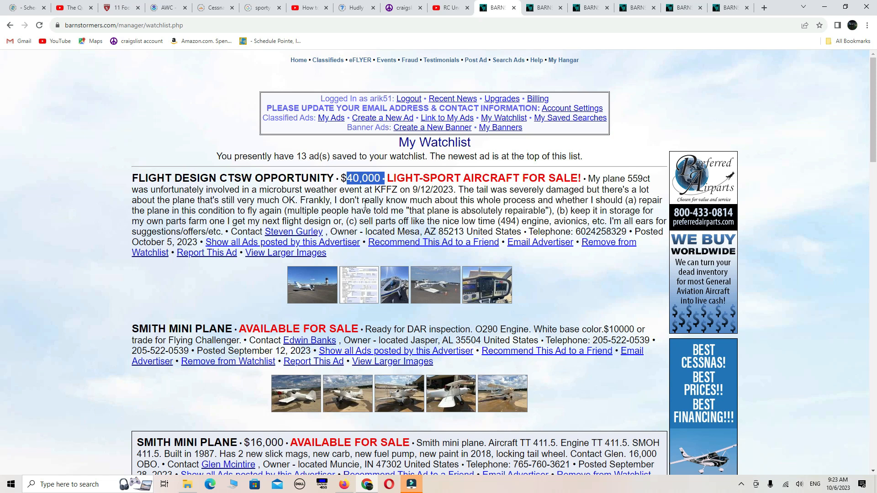
pyautogui.moveTo(364, 209)
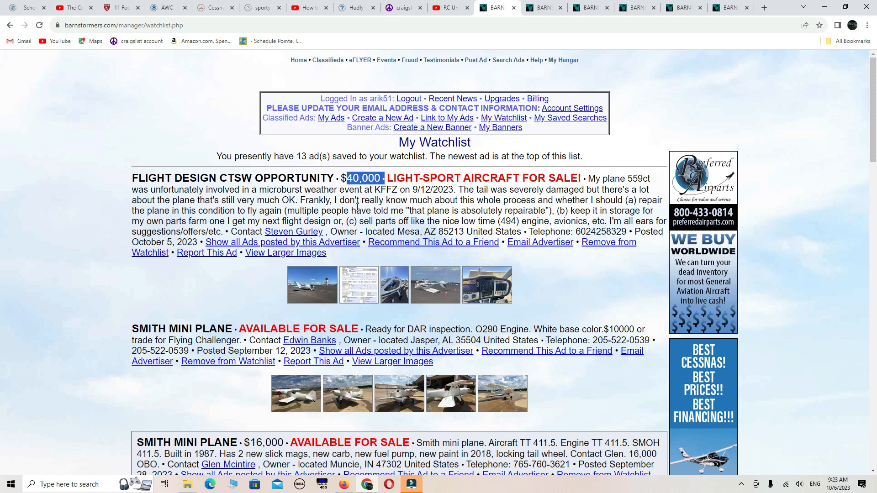
pyautogui.moveTo(394, 304)
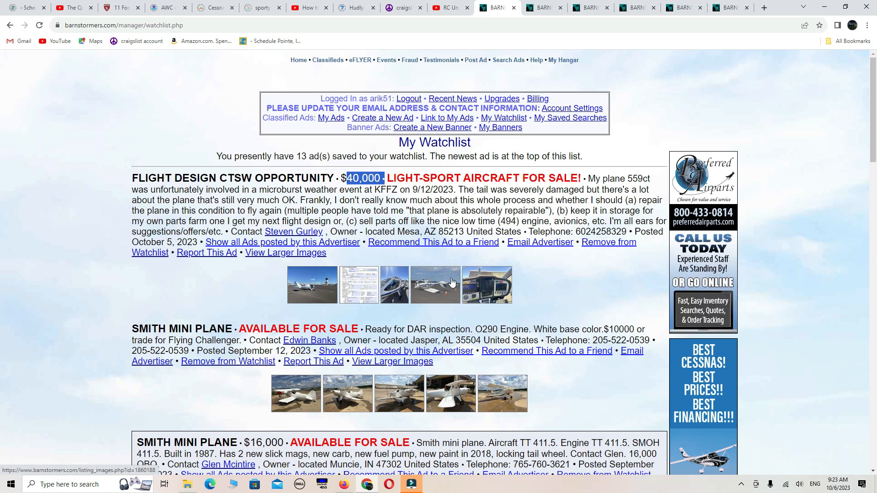
pyautogui.moveTo(426, 289)
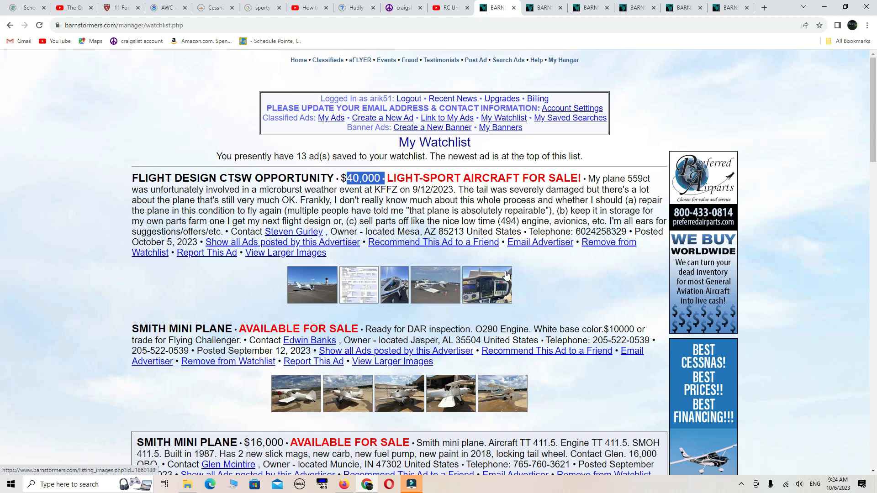
pyautogui.scroll(-3)
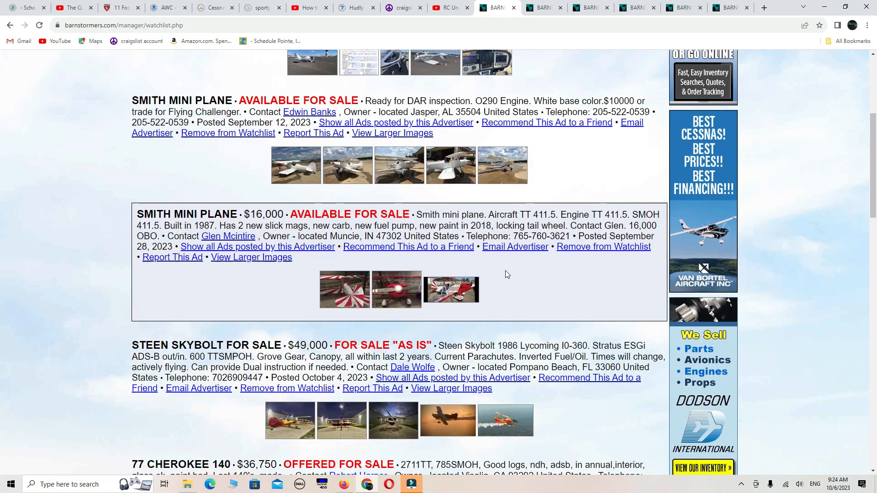
pyautogui.scroll(-3)
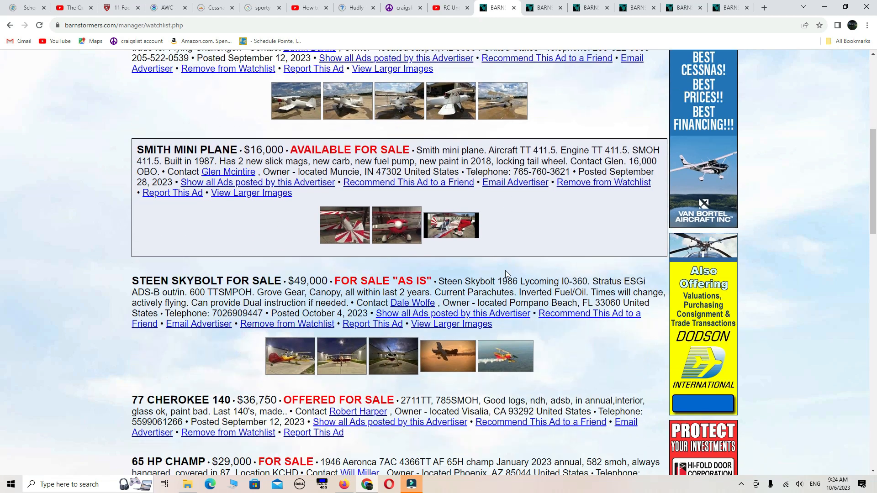
pyautogui.scroll(-3)
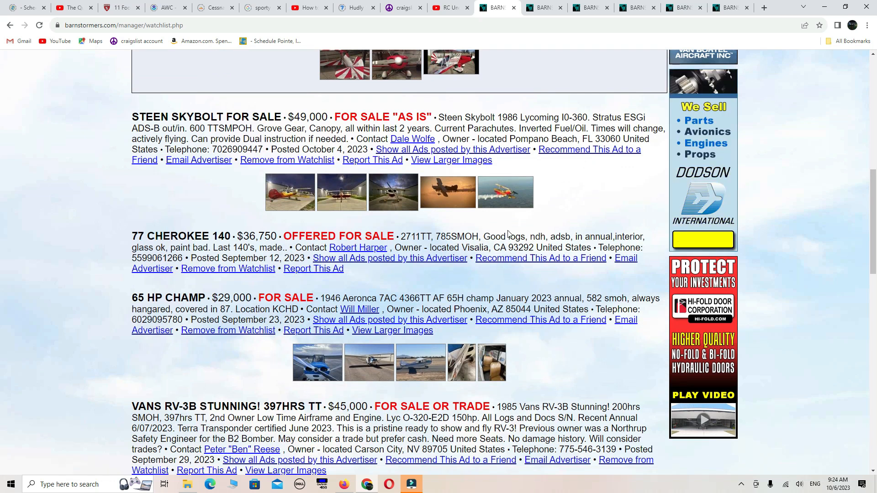
pyautogui.scroll(3)
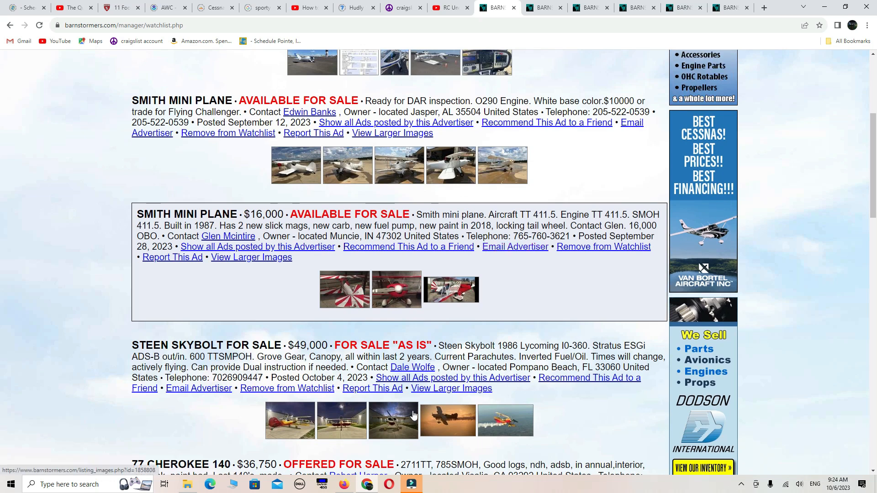